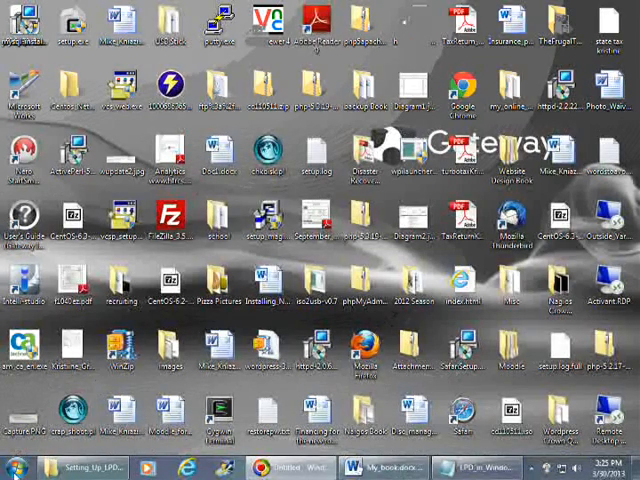
# Launch Command Prompt via cmd and run ipconfig to show the 192.168.1.6 address.
pyautogui.click(15, 462)
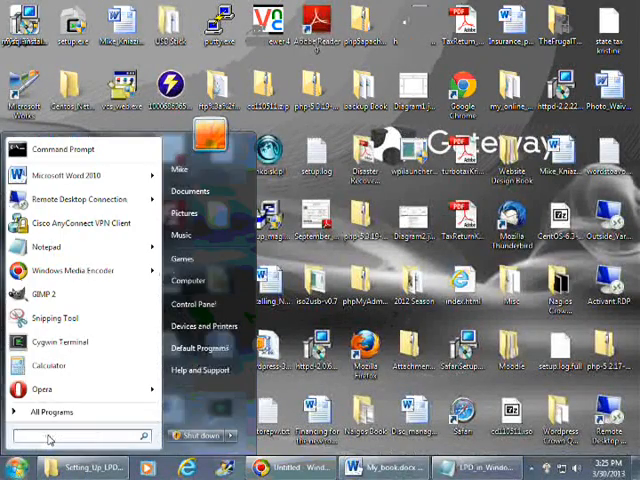
pyautogui.write('cmd')
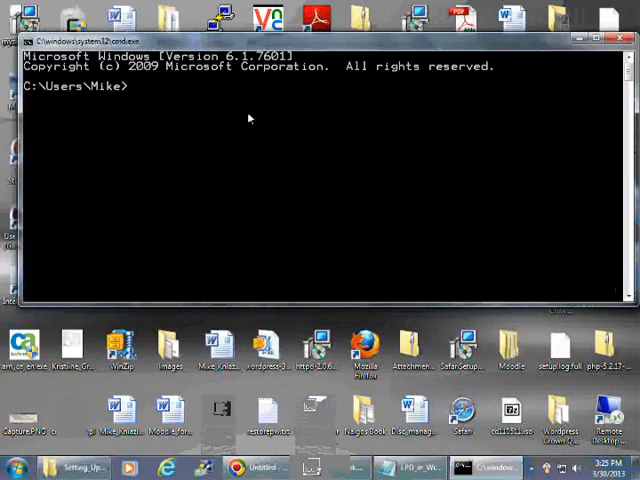
pyautogui.write('ip')
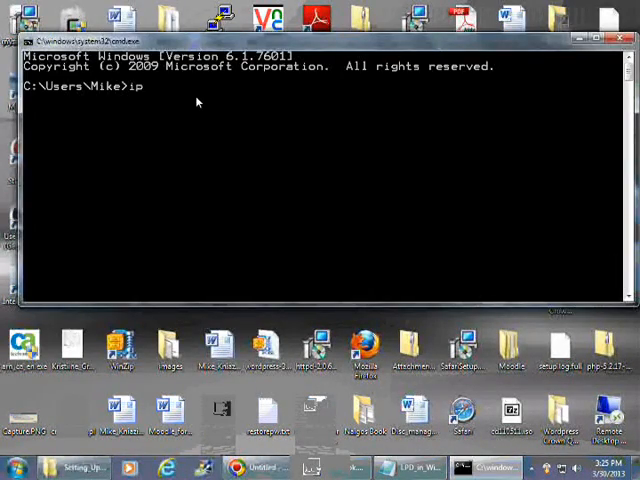
pyautogui.write('config')
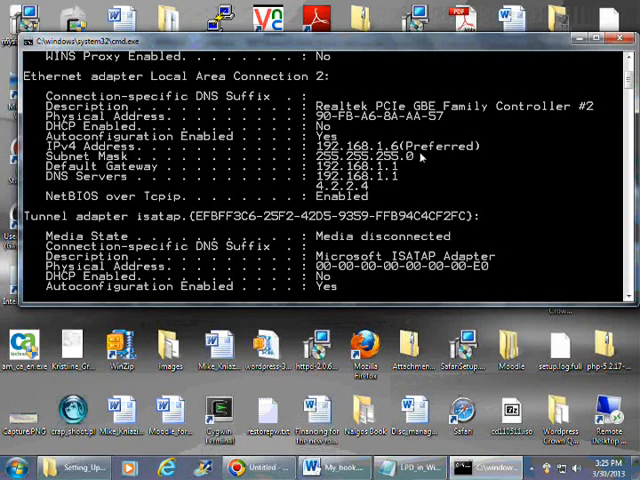
pyautogui.moveTo(420, 155)
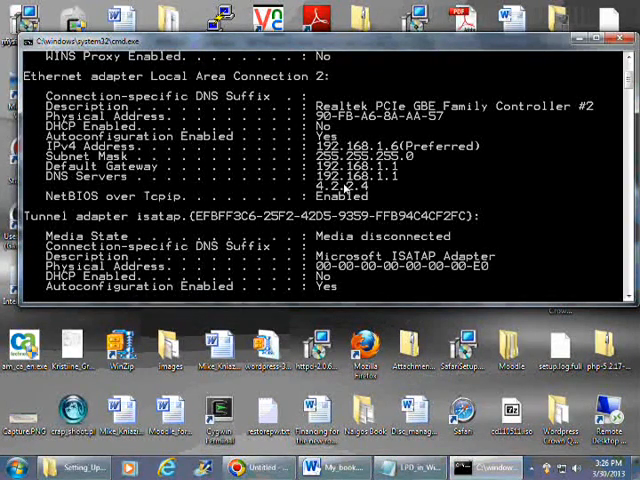
pyautogui.moveTo(438, 191)
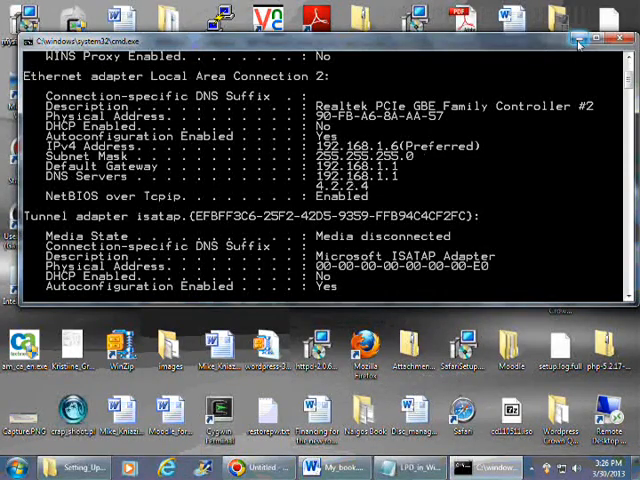
# Open Local Area Connection 2's properties from Control Panel's network connections.
pyautogui.click(621, 39)
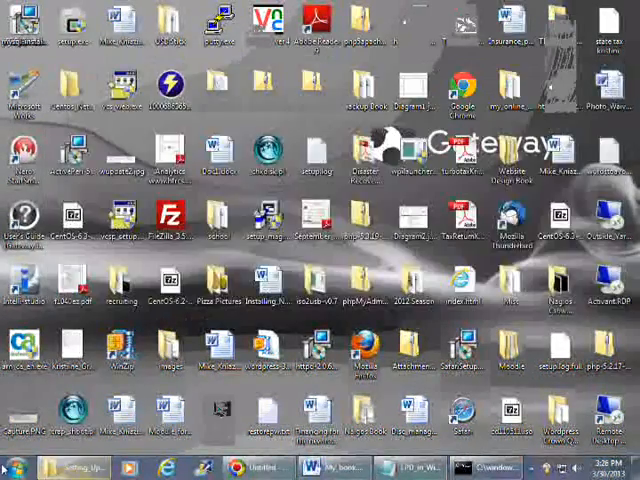
pyautogui.click(20, 464)
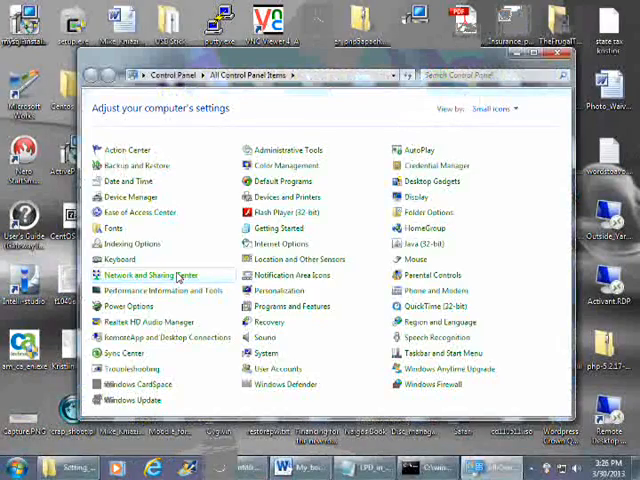
pyautogui.click(148, 274)
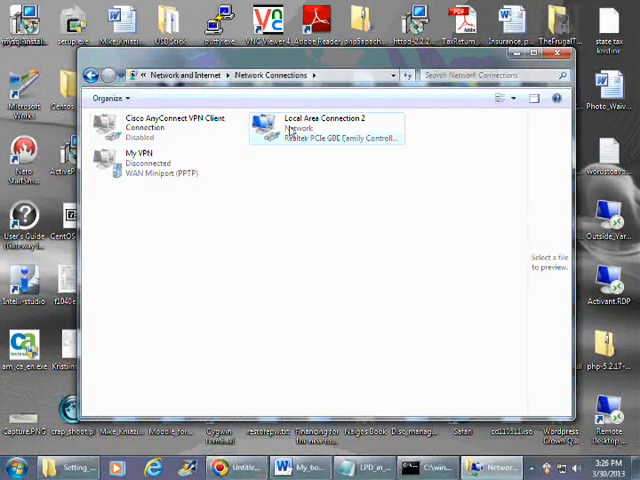
pyautogui.rightClick(325, 127)
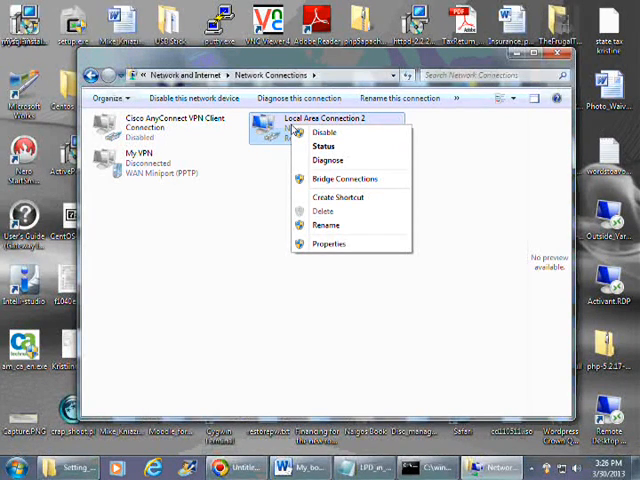
pyautogui.moveTo(330, 244)
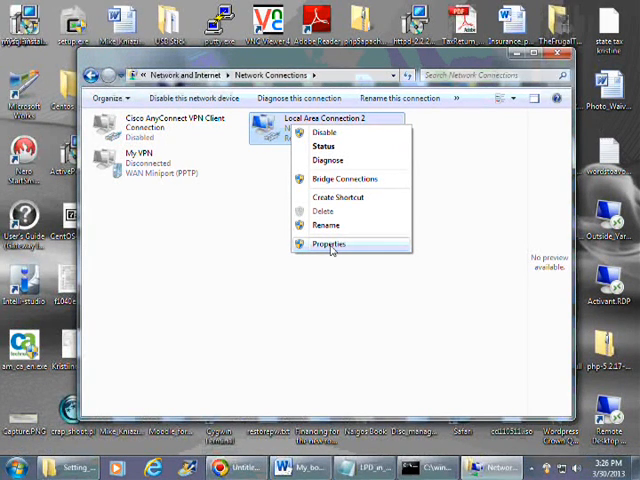
pyautogui.click(330, 244)
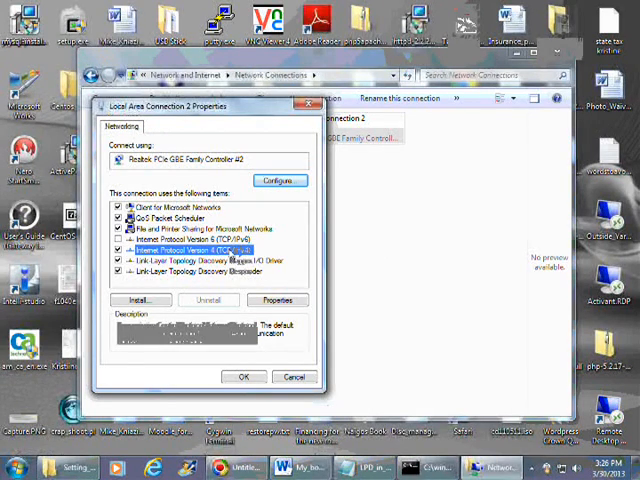
# Review the static IPv4 settings (192.168.1.6, gateway 192.168.1.1) and close both dialogs.
pyautogui.click(277, 300)
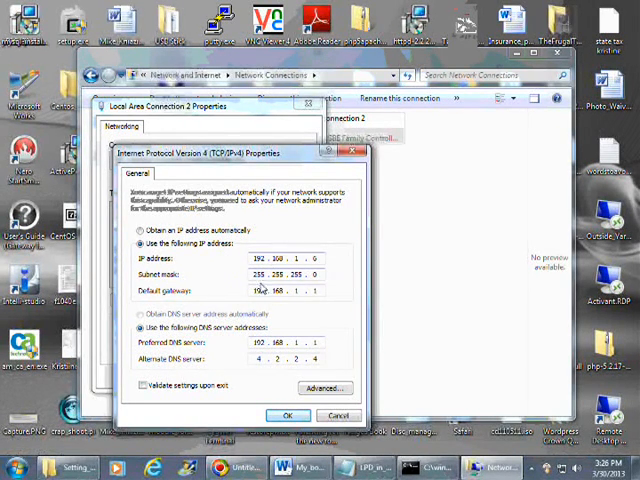
pyautogui.moveTo(250, 306)
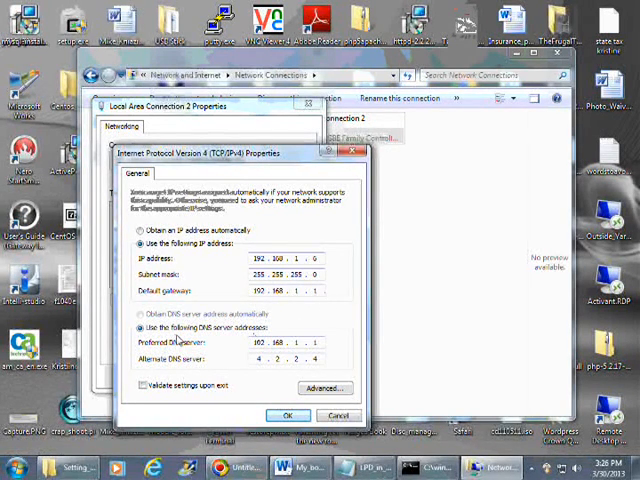
pyautogui.moveTo(232, 336)
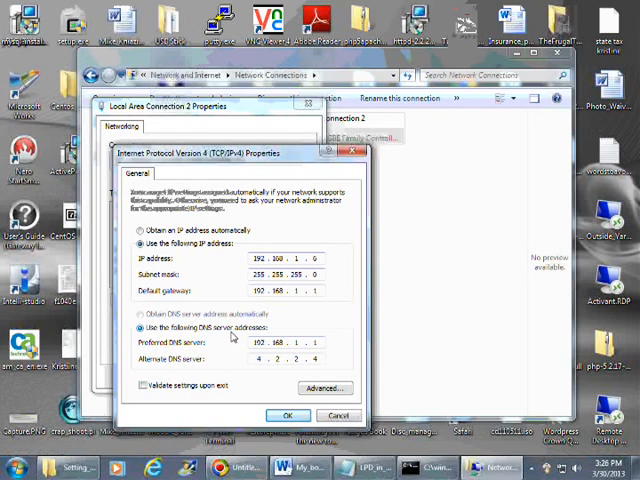
pyautogui.moveTo(249, 356)
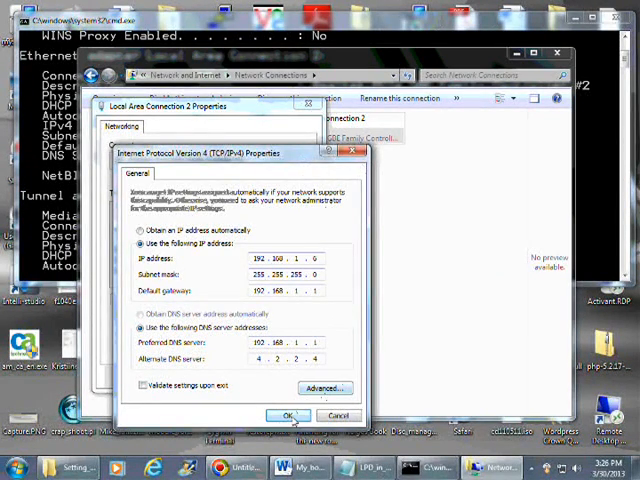
pyautogui.click(288, 415)
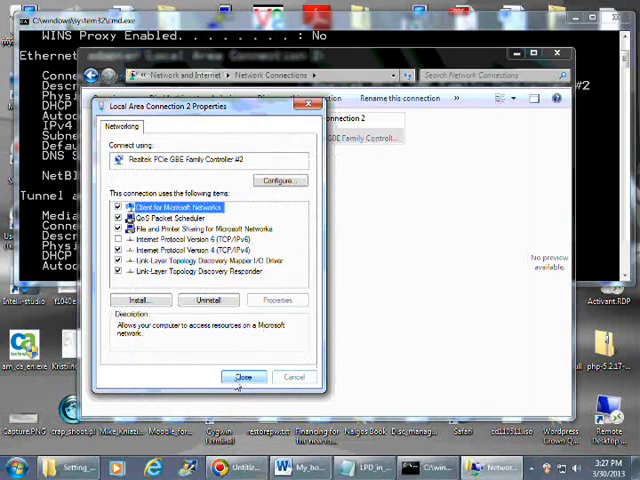
pyautogui.click(242, 377)
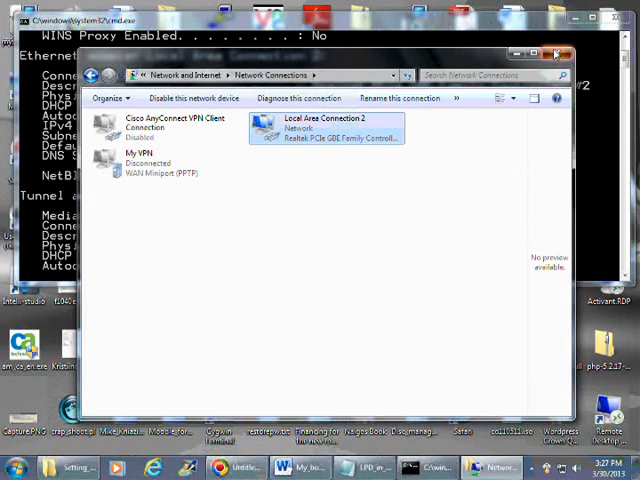
# Close Network Connections and open Programs and Features from Control Panel.
pyautogui.click(553, 57)
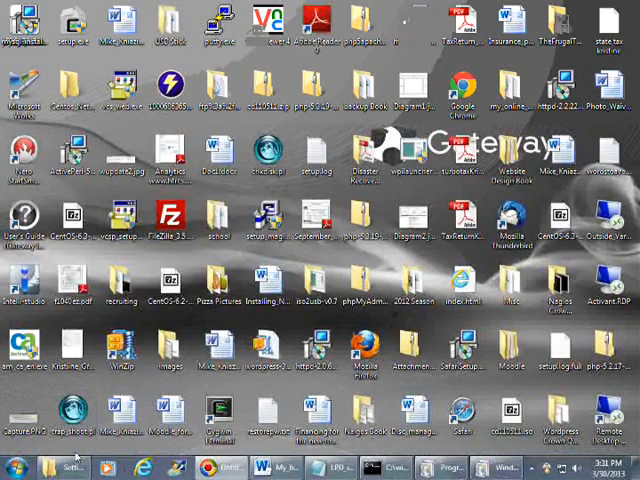
pyautogui.click(13, 464)
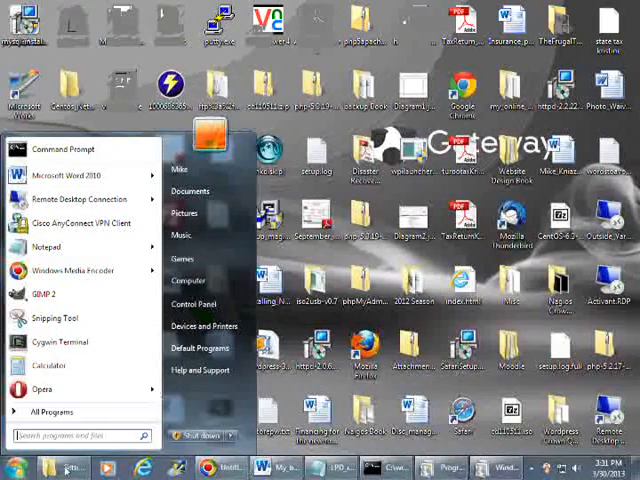
pyautogui.click(55, 462)
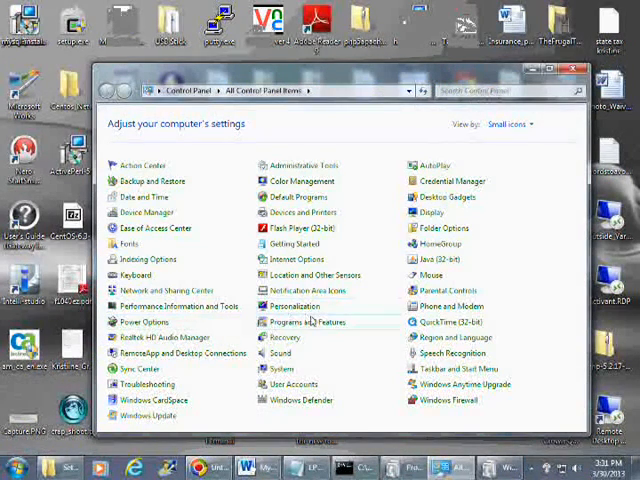
pyautogui.moveTo(351, 322)
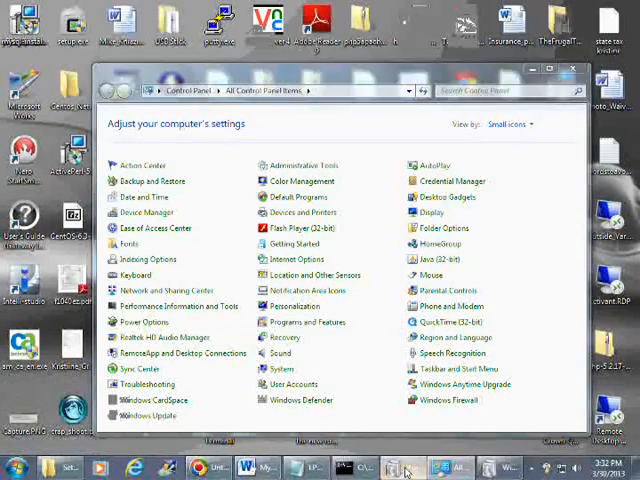
pyautogui.click(307, 321)
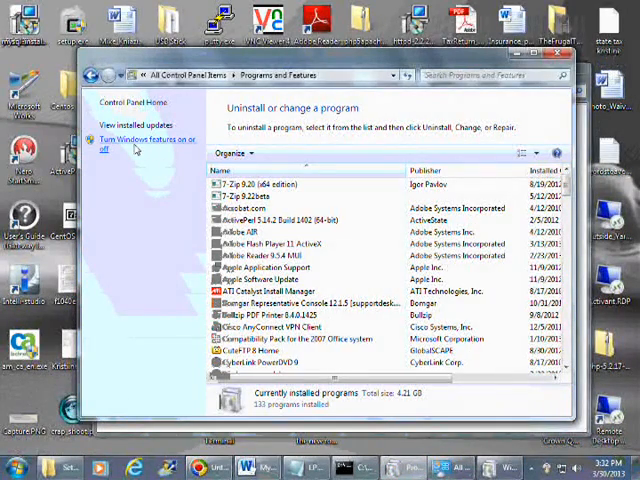
pyautogui.moveTo(150, 148)
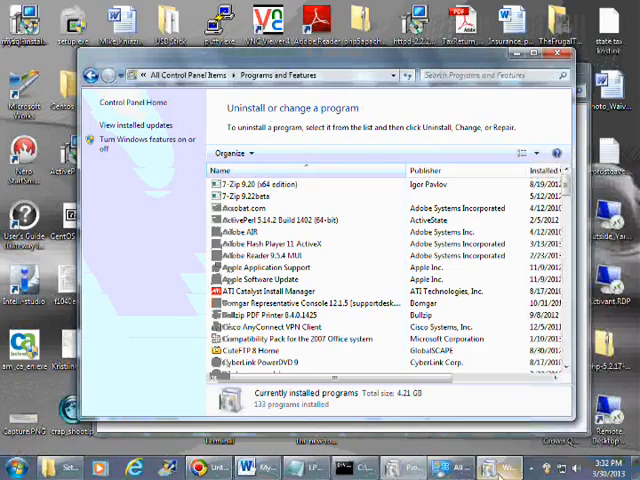
# Open the Windows Features dialog to reach LPD Print Service.
pyautogui.click(145, 139)
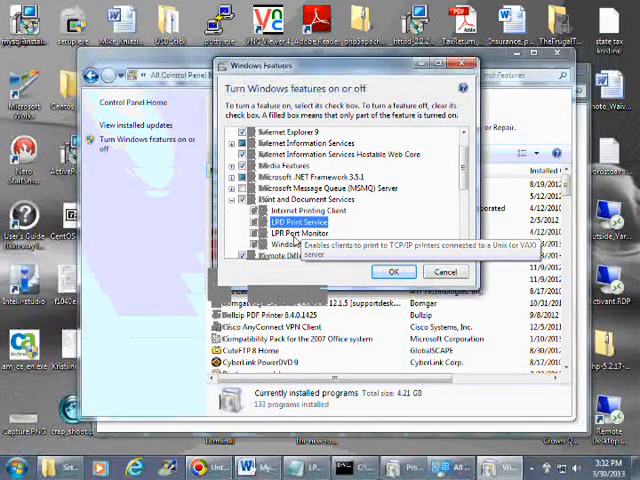
pyautogui.moveTo(300, 245)
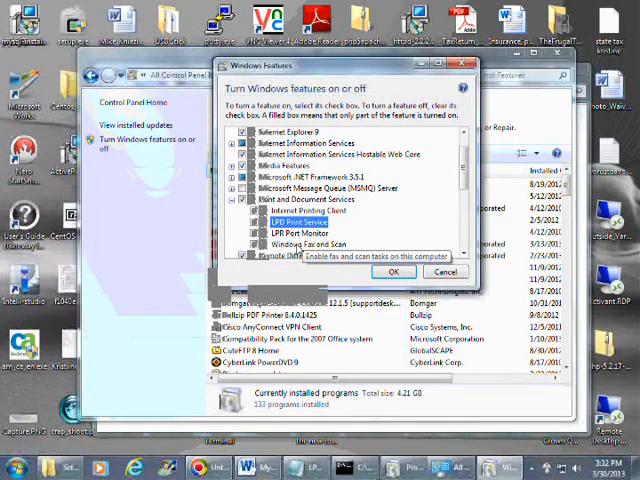
pyautogui.moveTo(298, 222)
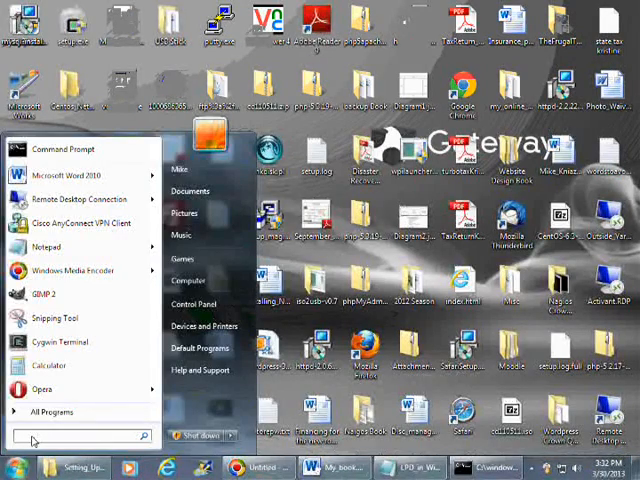
# Launch Services, locate LPD Service and open its Properties window.
pyautogui.write('ser')
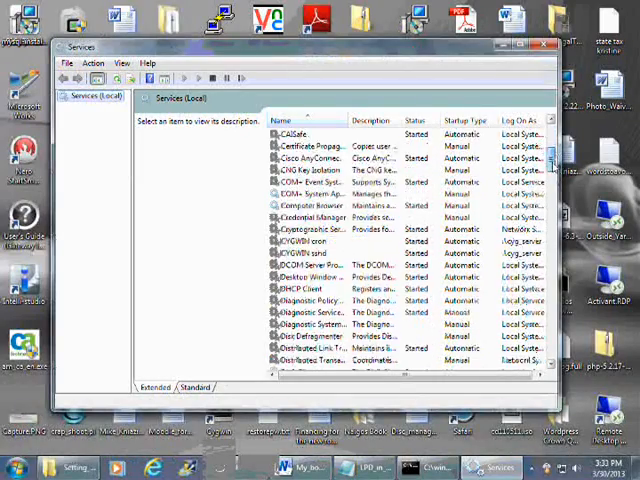
pyautogui.scroll(-3)
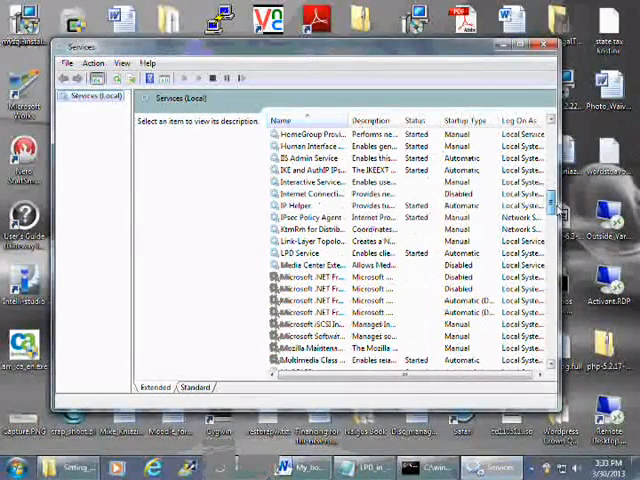
pyautogui.click(302, 253)
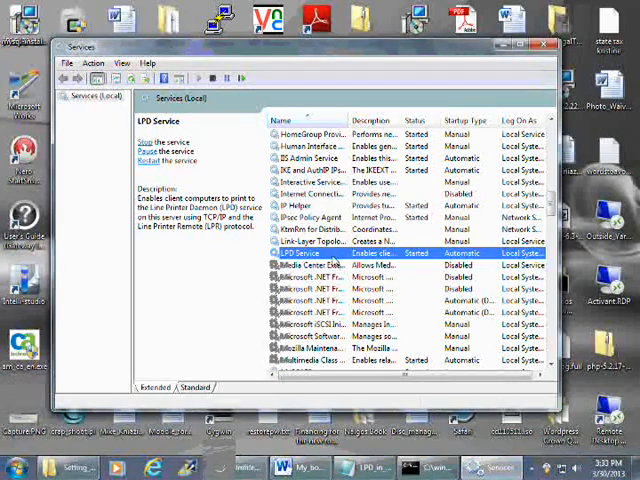
pyautogui.rightClick(300, 253)
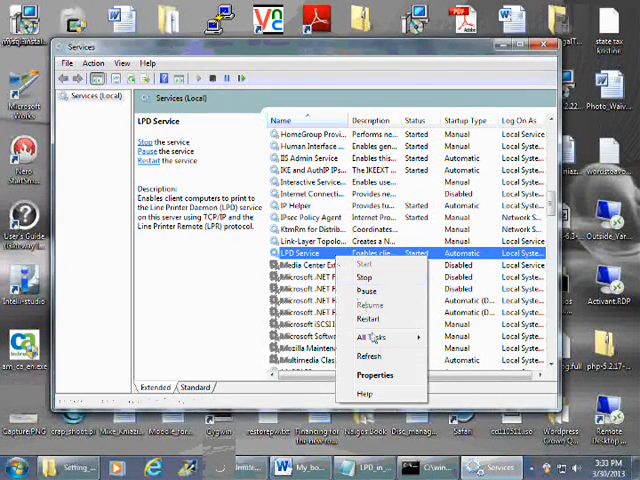
pyautogui.click(375, 374)
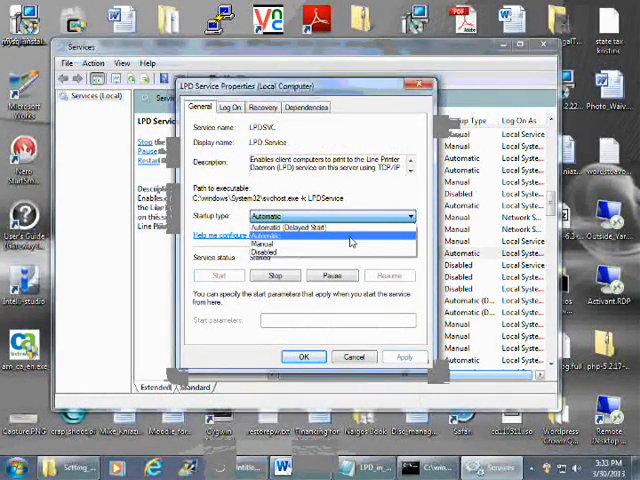
# Set LPD Service's startup type to Automatic and confirm with OK.
pyautogui.click(285, 228)
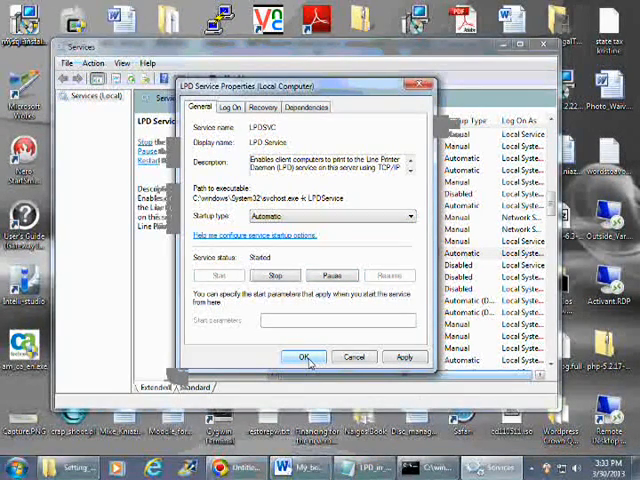
pyautogui.click(302, 357)
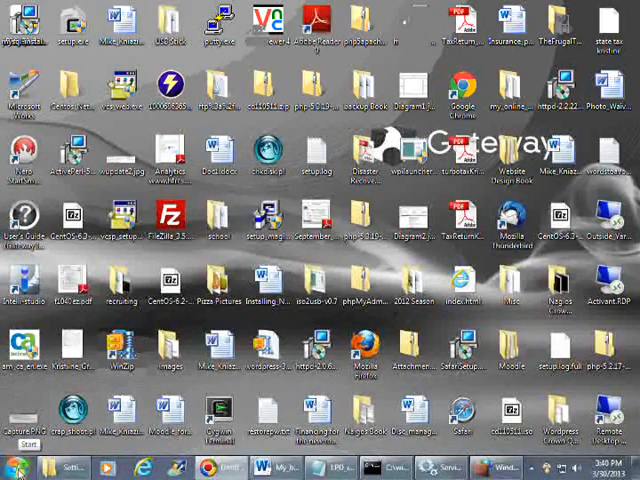
# Open Windows Firewall advanced settings and show the Inbound Rules list.
pyautogui.click(17, 465)
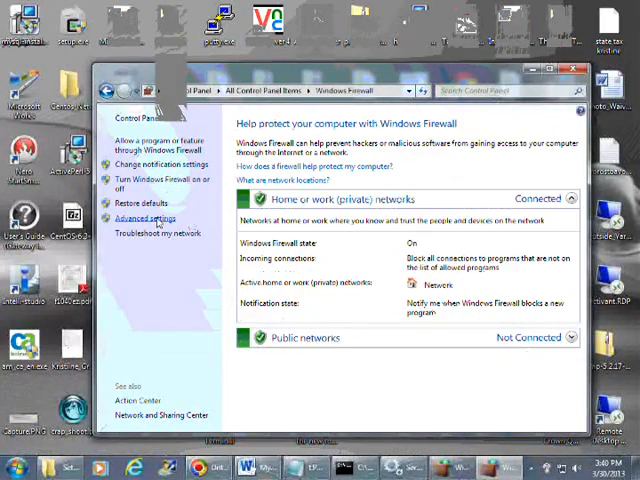
pyautogui.click(152, 218)
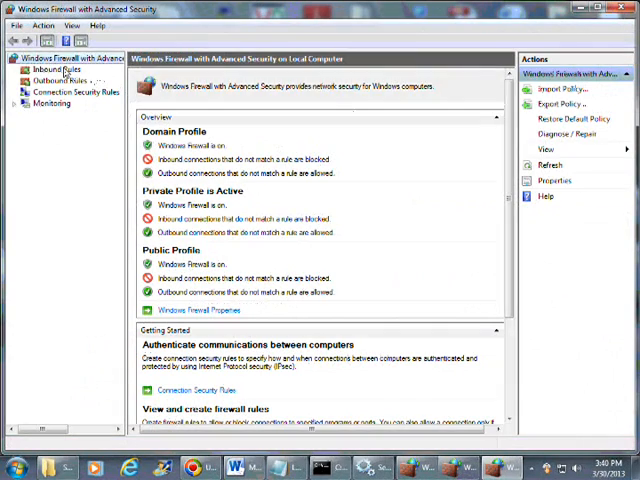
pyautogui.click(57, 69)
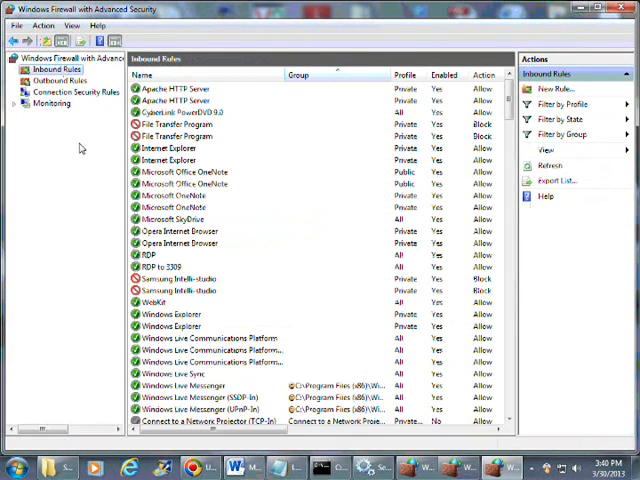
pyautogui.moveTo(225, 275)
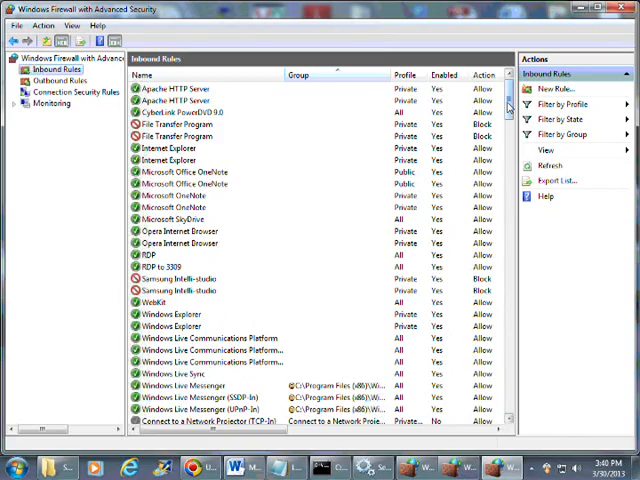
pyautogui.scroll(-3)
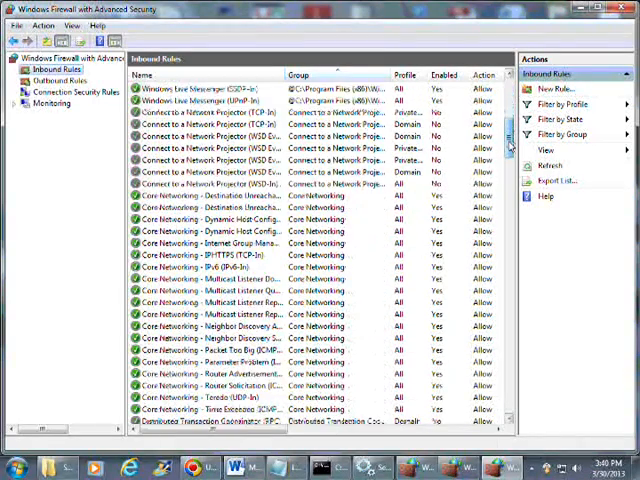
pyautogui.scroll(-3)
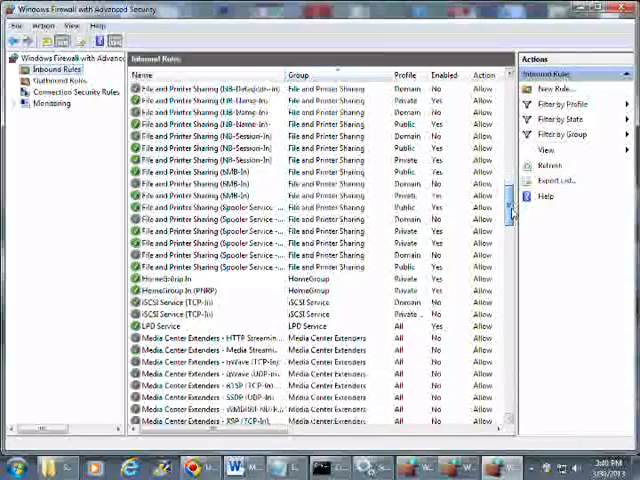
pyautogui.scroll(-3)
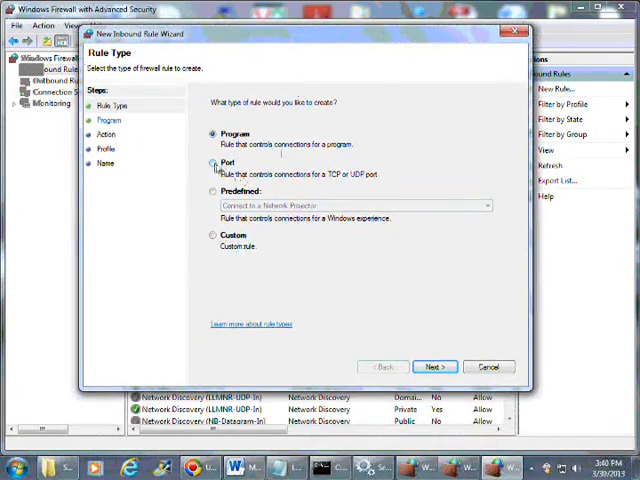
# Make a new port rule for TCP local port 515 that allows the connection.
pyautogui.click(213, 162)
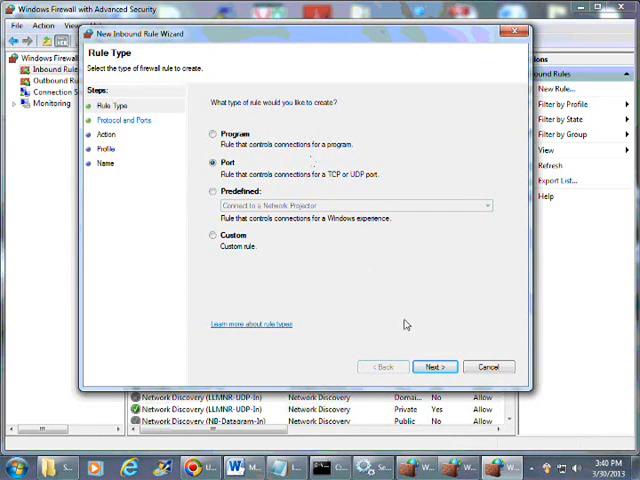
pyautogui.click(438, 366)
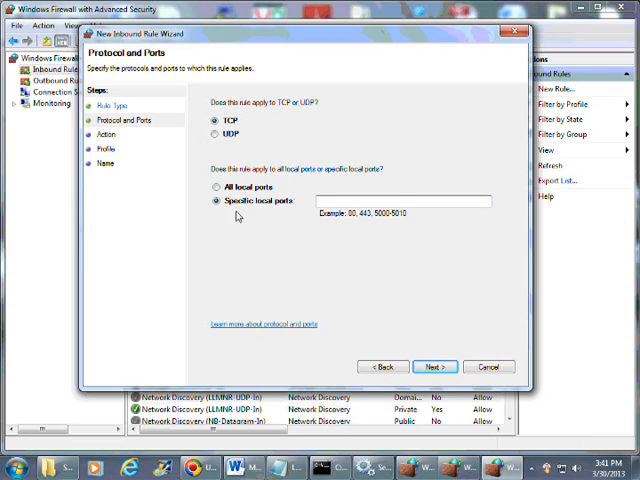
pyautogui.click(390, 201)
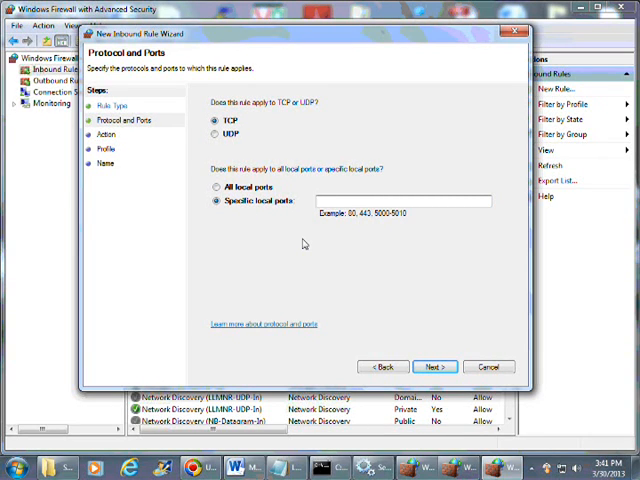
pyautogui.write('515')
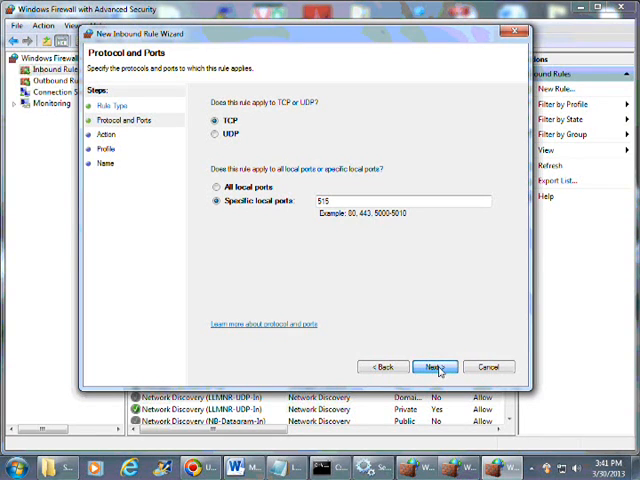
pyautogui.click(436, 365)
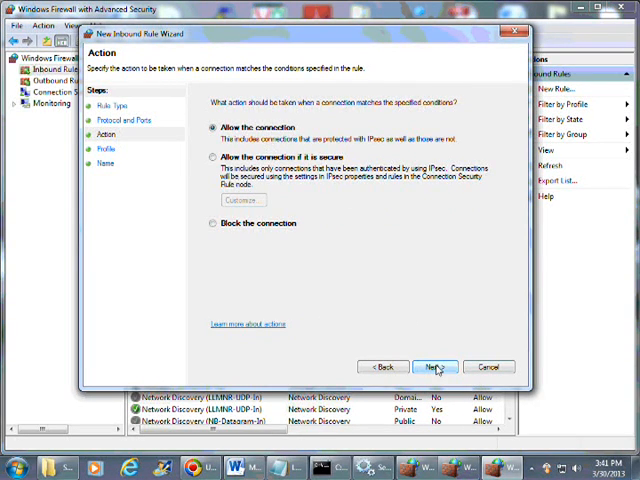
pyautogui.click(437, 366)
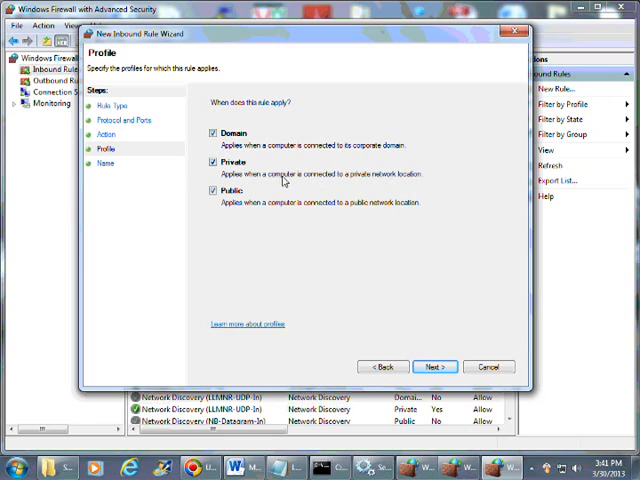
pyautogui.moveTo(310, 178)
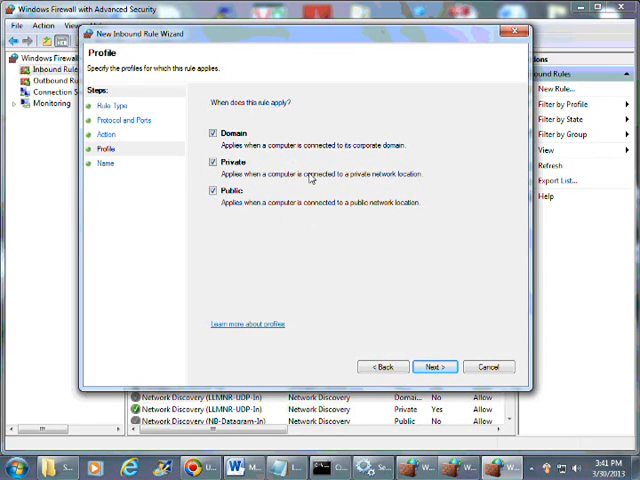
pyautogui.moveTo(409, 307)
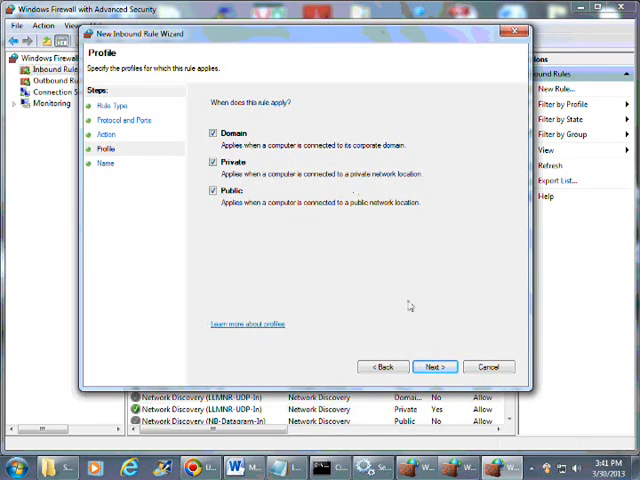
# Name the rule 'LPD Printer Services' with description 'Local LPD printer services' and finish.
pyautogui.click(436, 366)
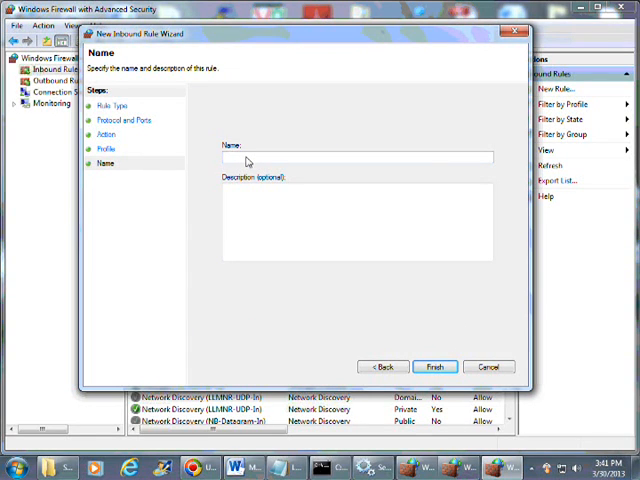
pyautogui.write('LP')
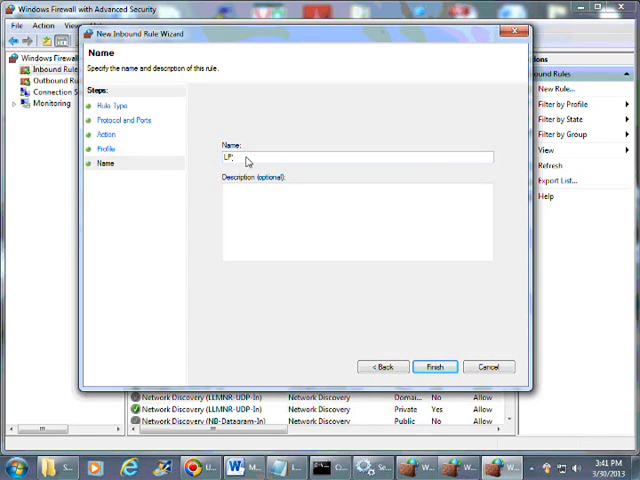
pyautogui.write('D Printer Services')
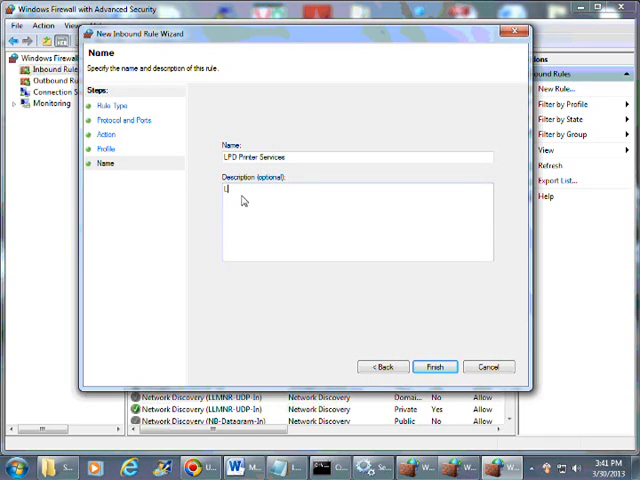
pyautogui.write('Local')
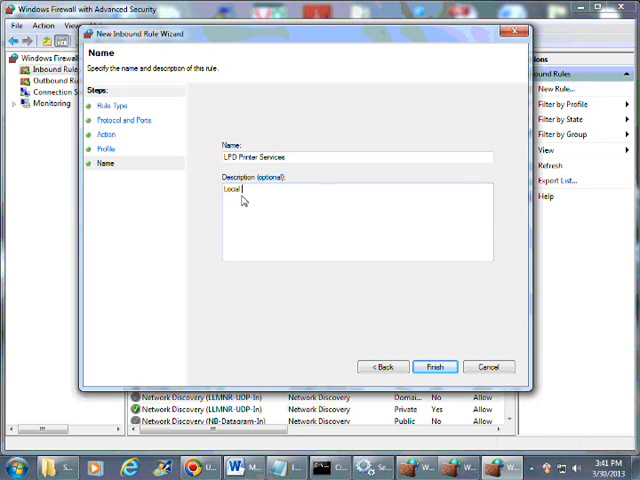
pyautogui.write('LPD p')
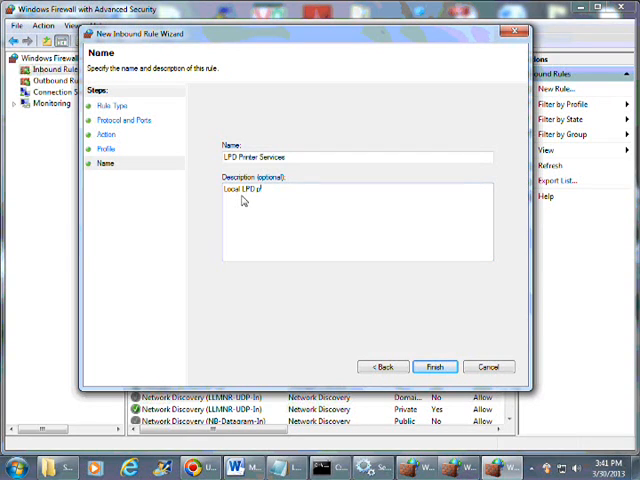
pyautogui.write('printer service')
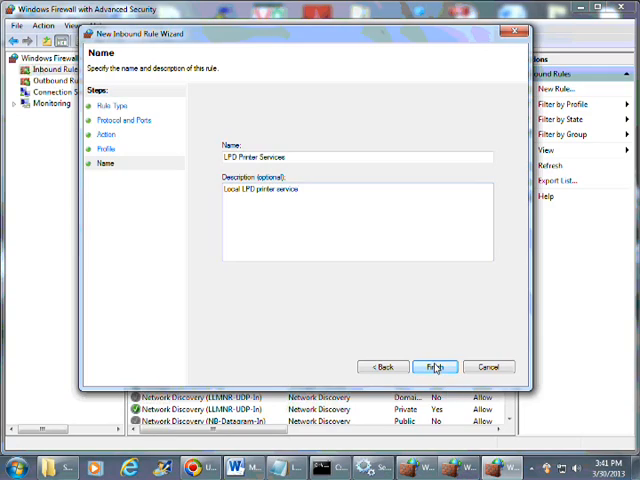
pyautogui.click(441, 366)
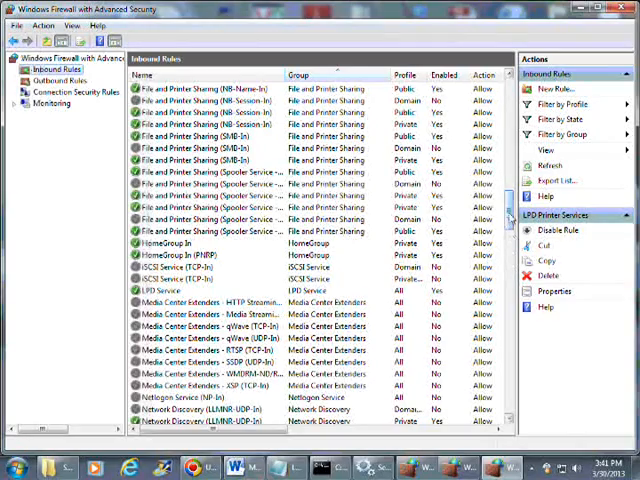
# Refresh Inbound Rules and select the new LPD Printer Services rule.
pyautogui.scroll(-3)
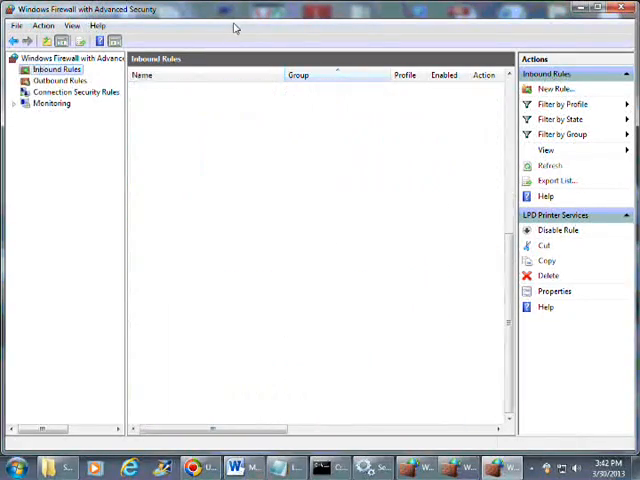
pyautogui.click(544, 165)
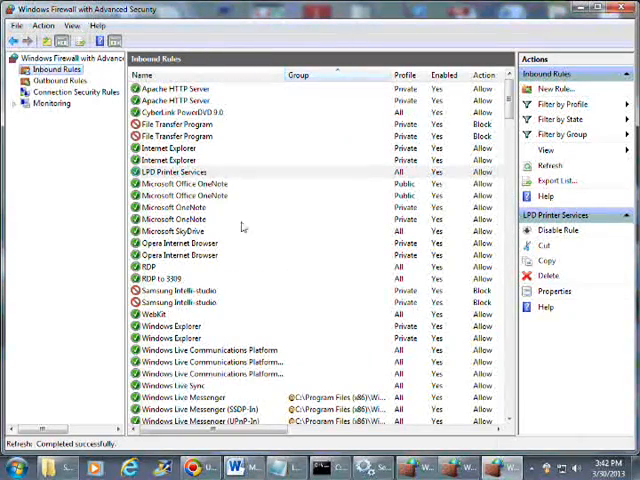
pyautogui.click(170, 171)
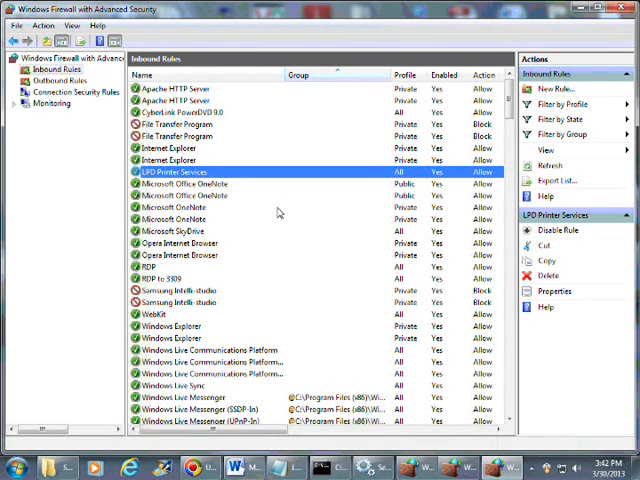
pyautogui.moveTo(245, 212)
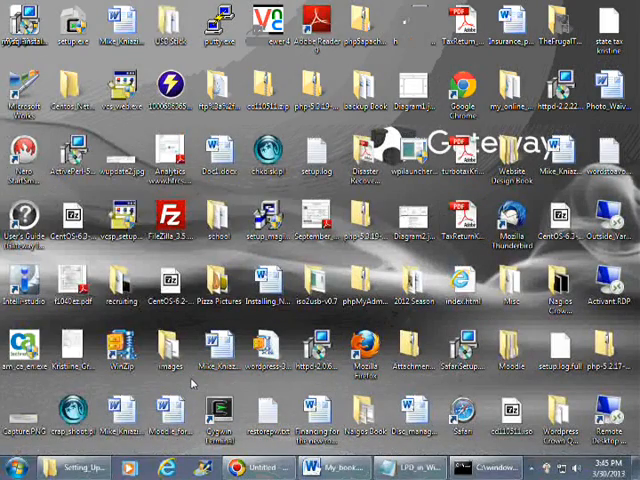
pyautogui.moveTo(38, 452)
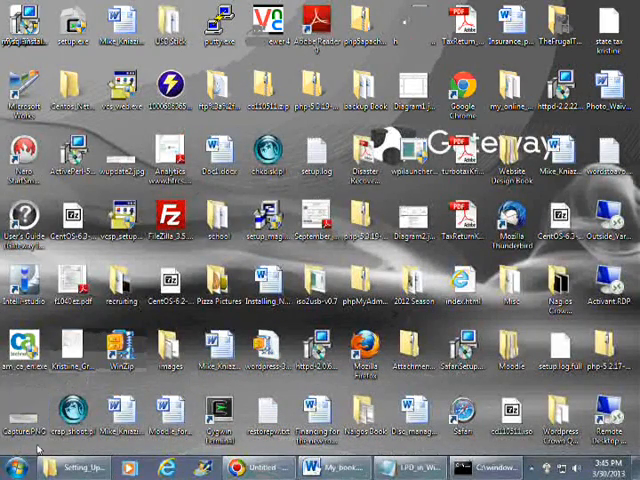
# Open Printer properties for HP PSC 1400 series from Devices and Printers.
pyautogui.click(10, 462)
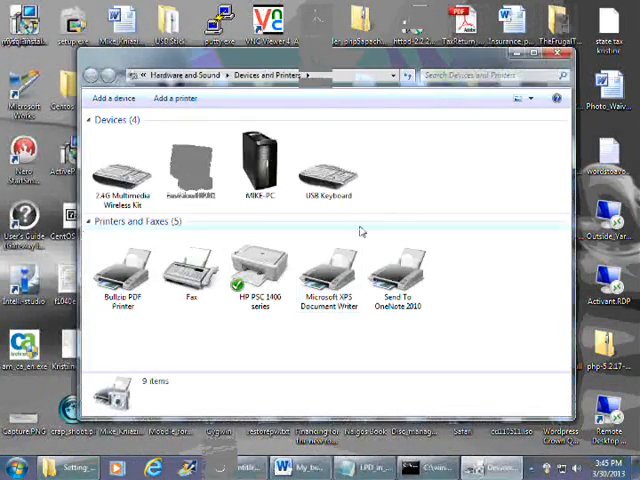
pyautogui.click(258, 270)
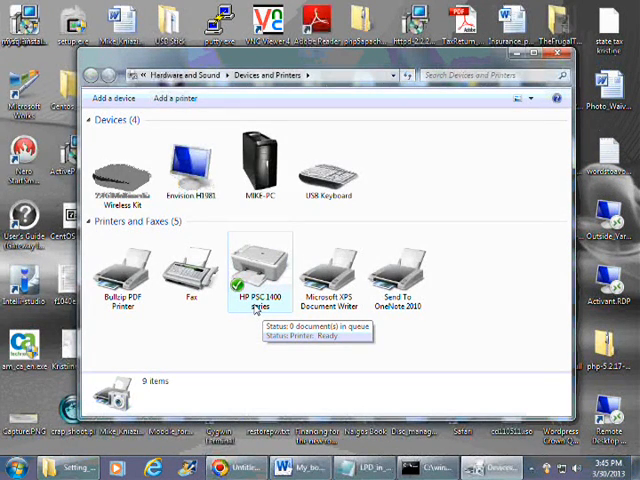
pyautogui.rightClick(260, 270)
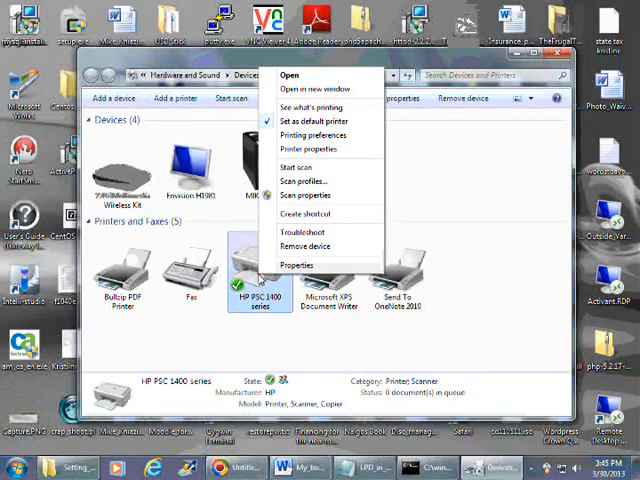
pyautogui.moveTo(309, 149)
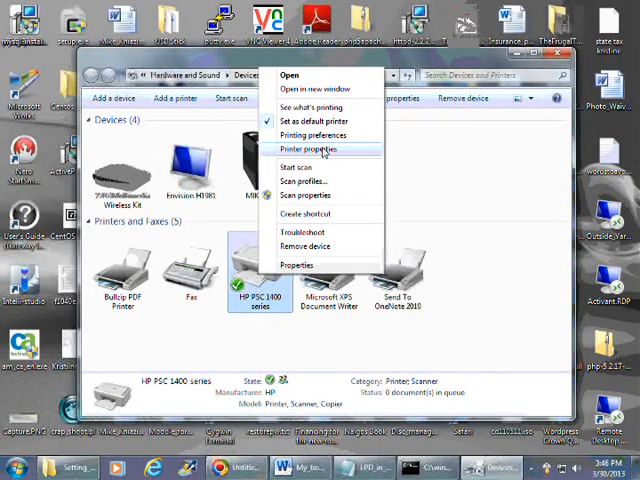
pyautogui.click(308, 148)
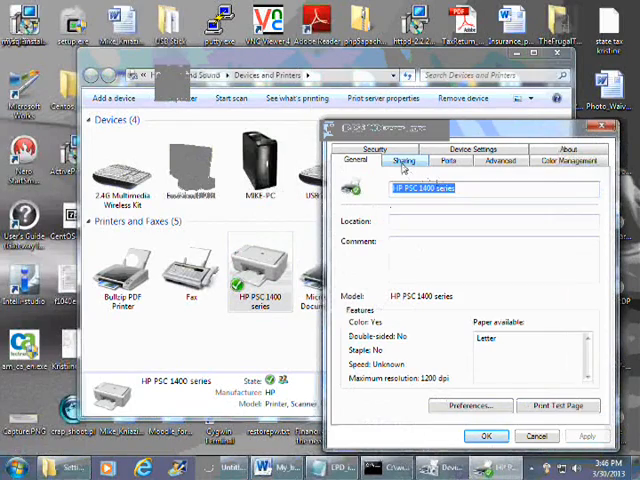
# Set share name HP_PSC_1410, review the Advanced, Ports and Security tabs, then confirm with OK.
pyautogui.click(406, 160)
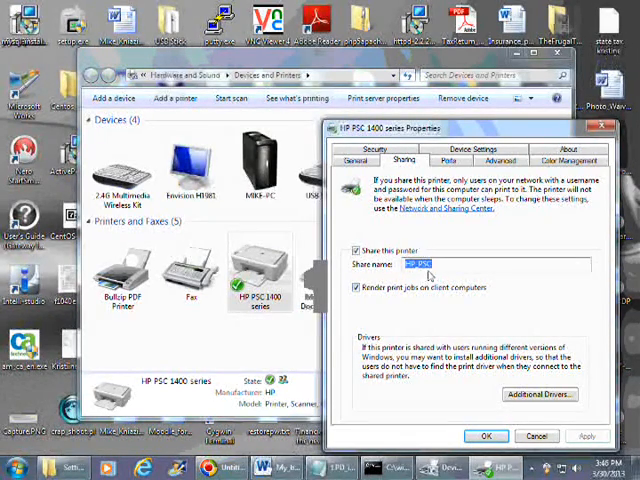
pyautogui.click(435, 266)
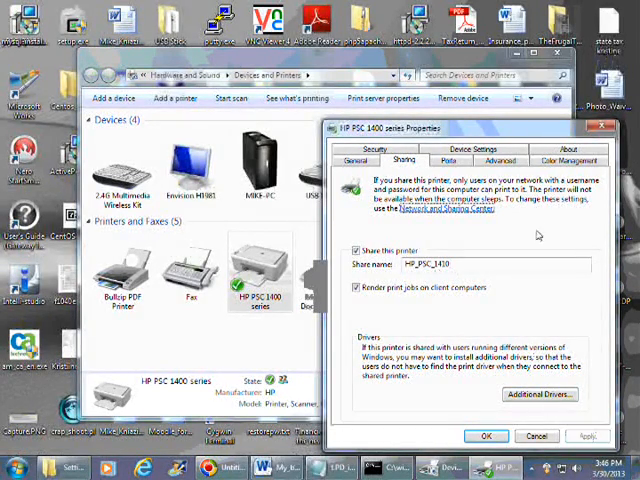
pyautogui.click(503, 160)
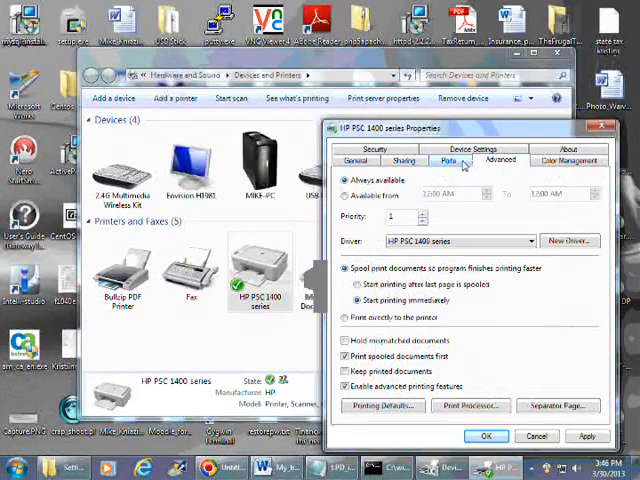
pyautogui.click(456, 157)
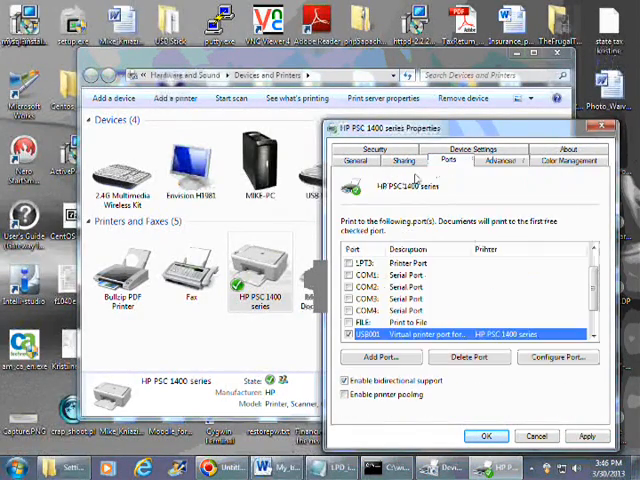
pyautogui.click(405, 161)
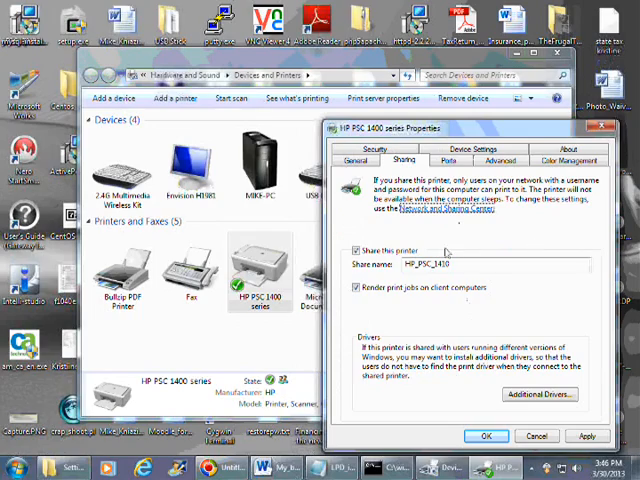
pyautogui.click(367, 148)
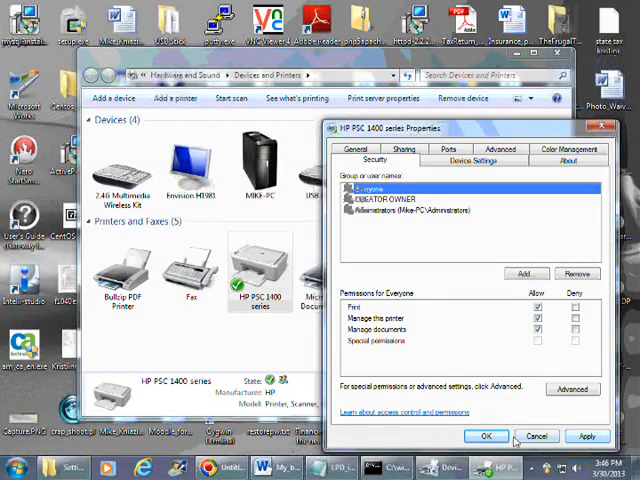
pyautogui.click(487, 436)
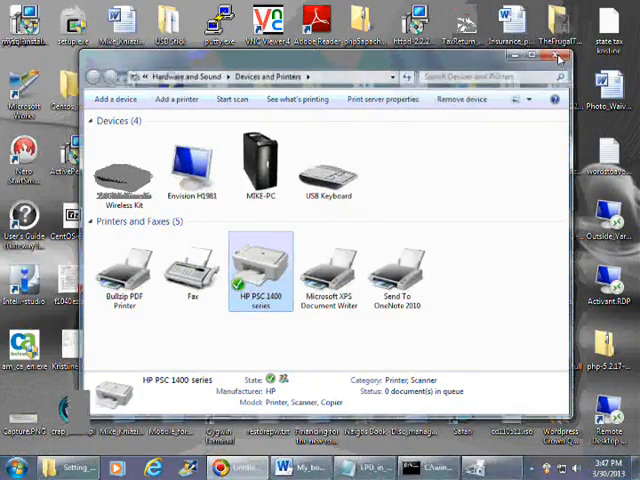
# Close Devices and Printers and reopen it from the Start menu to add a printer.
pyautogui.click(559, 62)
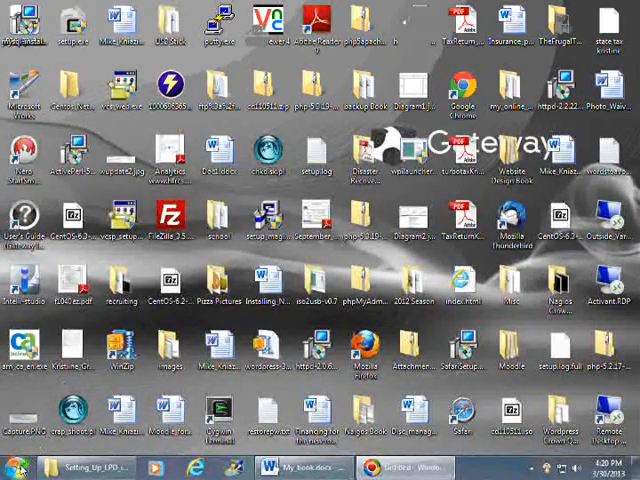
pyautogui.click(10, 462)
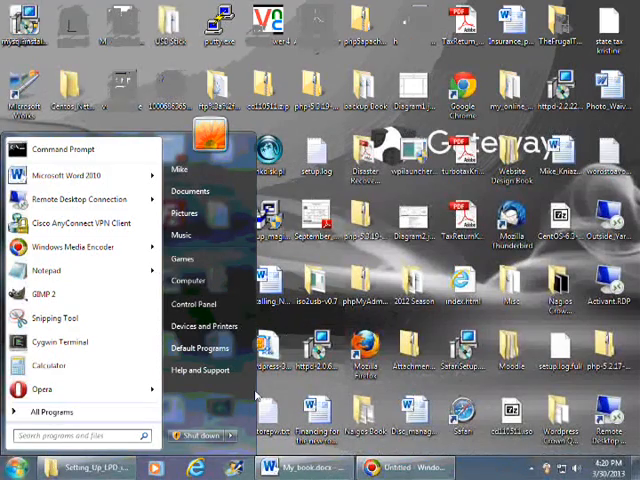
pyautogui.click(204, 326)
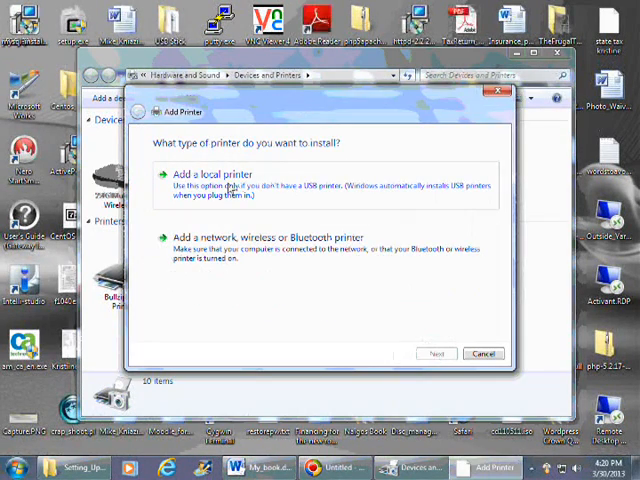
# Add a local printer on a new Standard TCP/IP port for host 192.168.1.6.
pyautogui.click(213, 174)
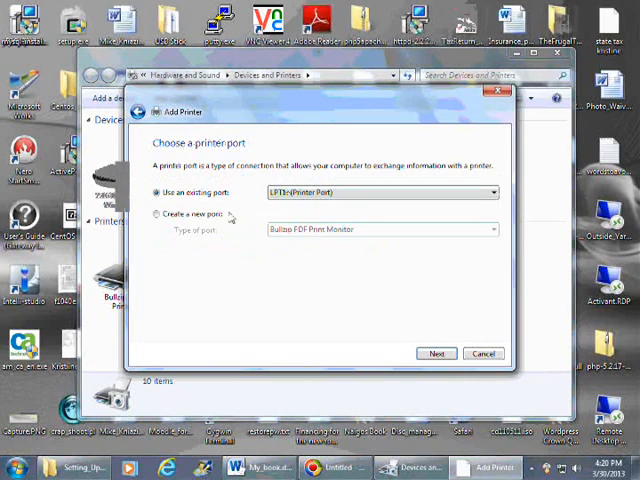
pyautogui.click(158, 214)
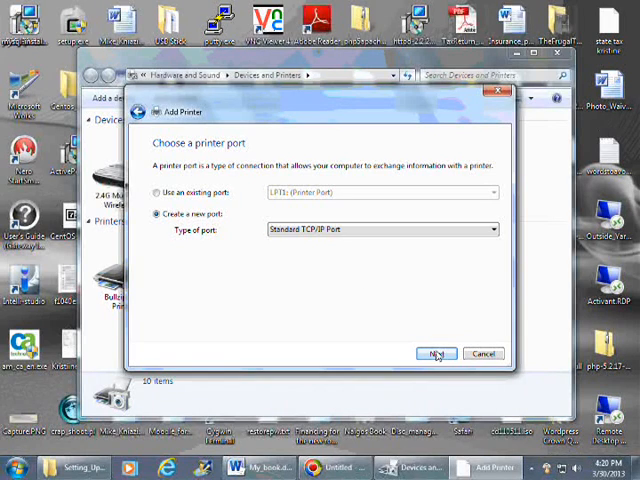
pyautogui.click(435, 353)
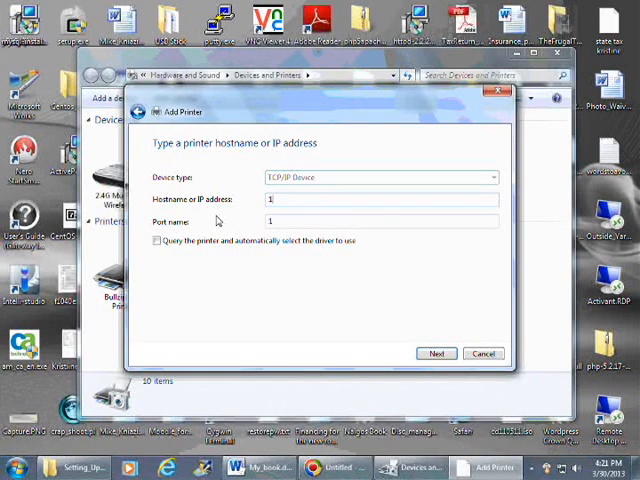
pyautogui.write('192.168.1.6')
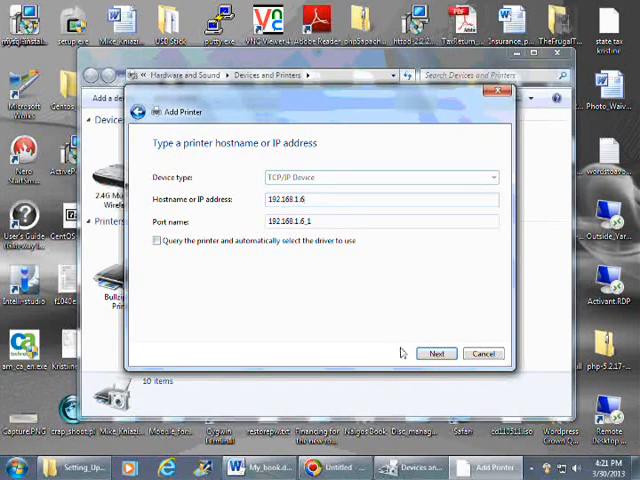
pyautogui.click(437, 353)
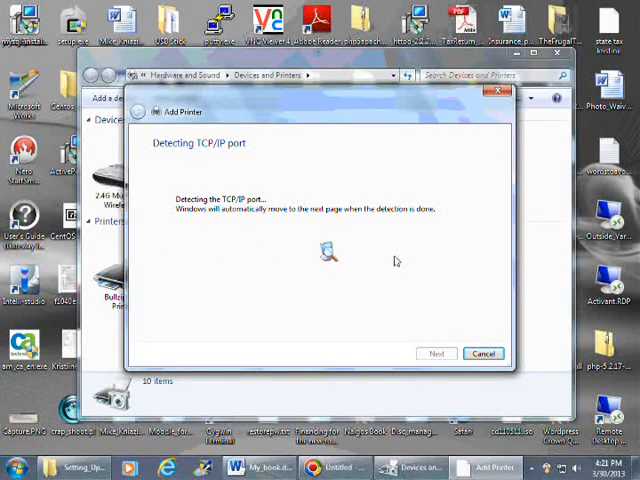
pyautogui.moveTo(234, 225)
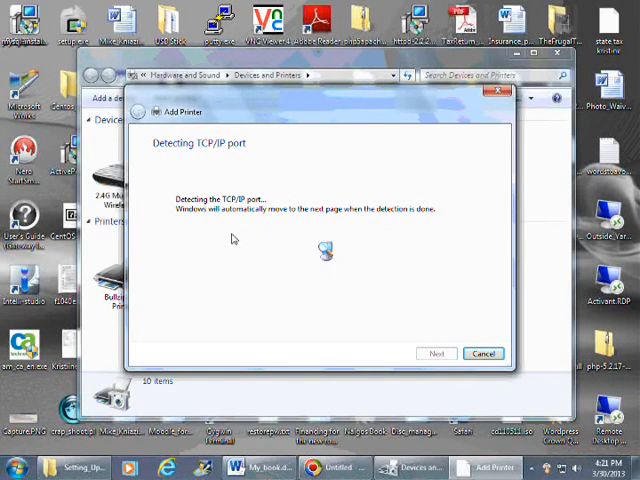
# Launch Command Prompt by searching cmd from the Start menu.
pyautogui.click(10, 462)
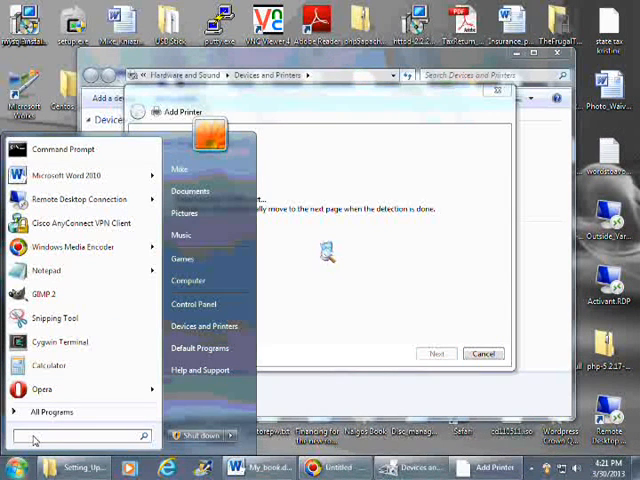
pyautogui.write('cmd')
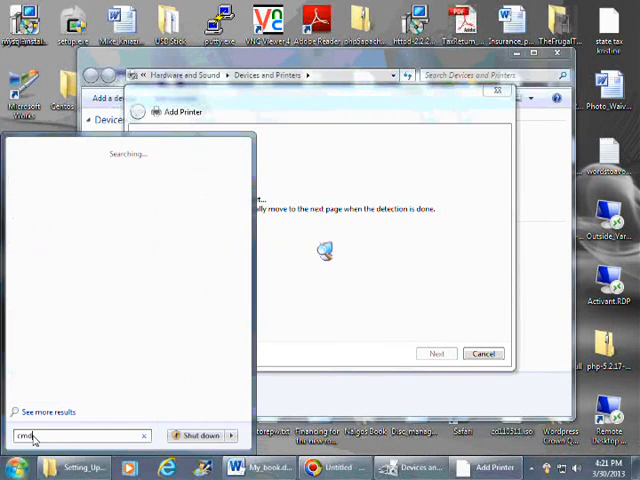
pyautogui.write('cmd')
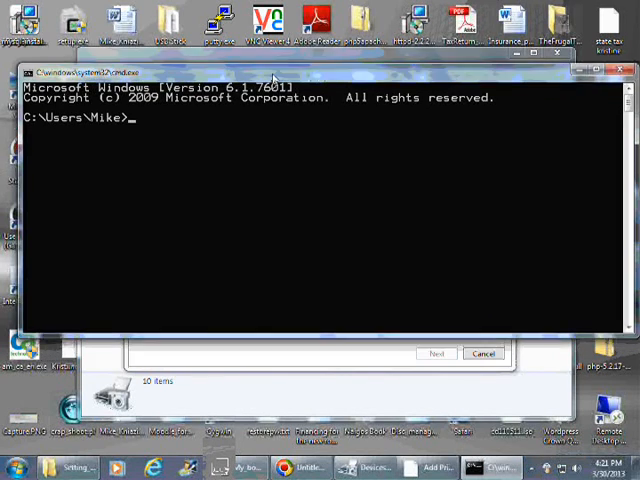
# Telnet to 192.168.1.6 on port 516, see Connect failed, and quit Telnet.
pyautogui.write('t')
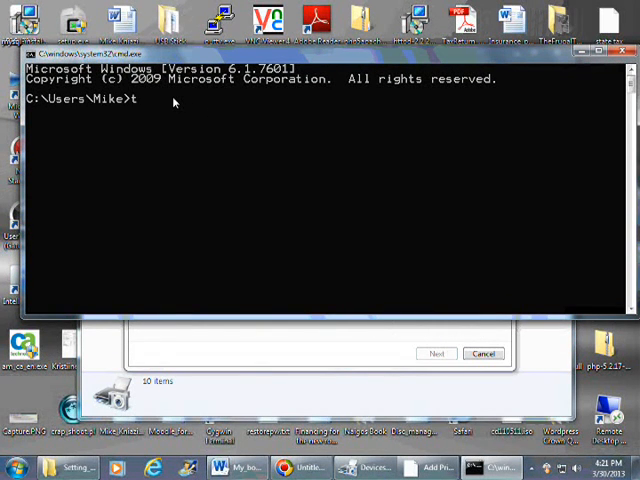
pyautogui.write('el')
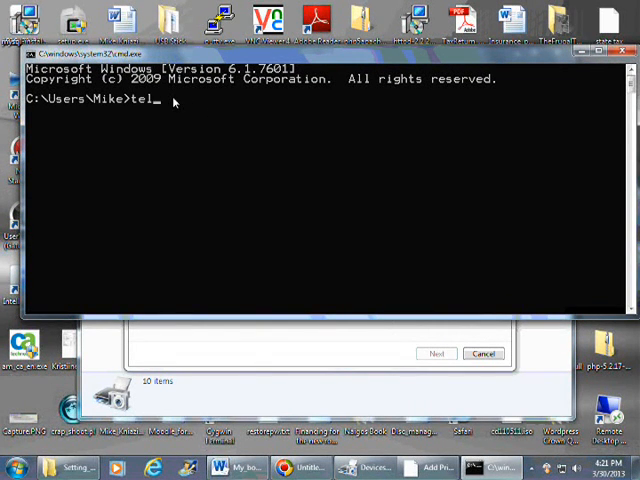
pyautogui.write('net')
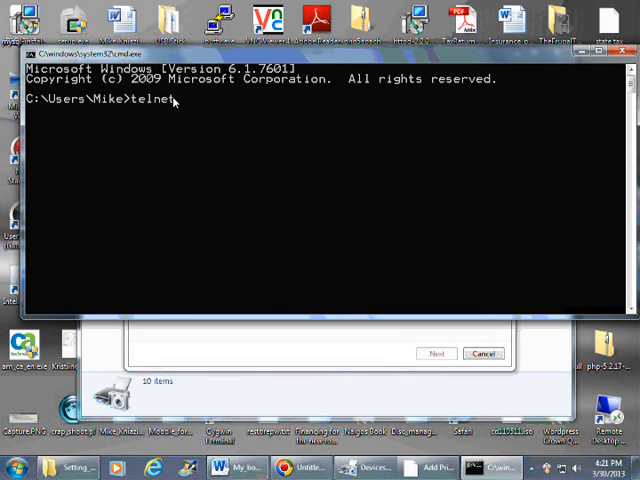
pyautogui.write('192.168.')
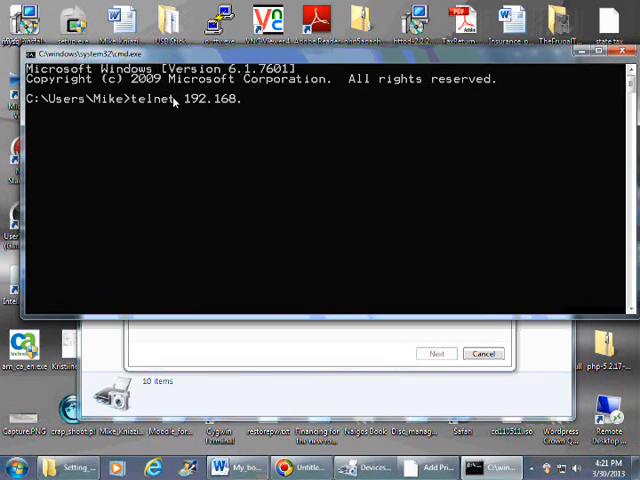
pyautogui.write('1.6')
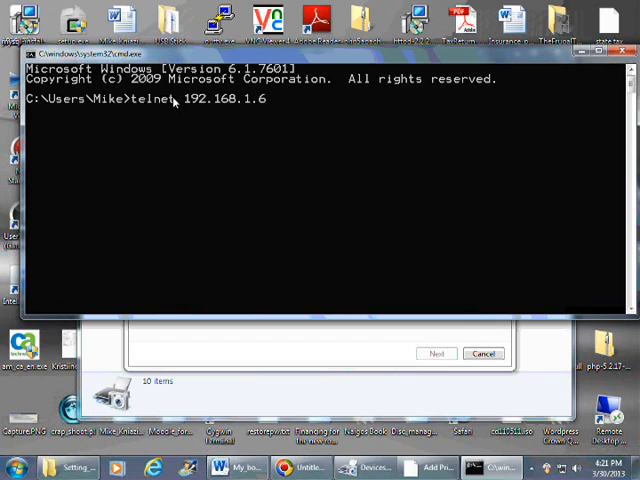
pyautogui.moveTo(260, 199)
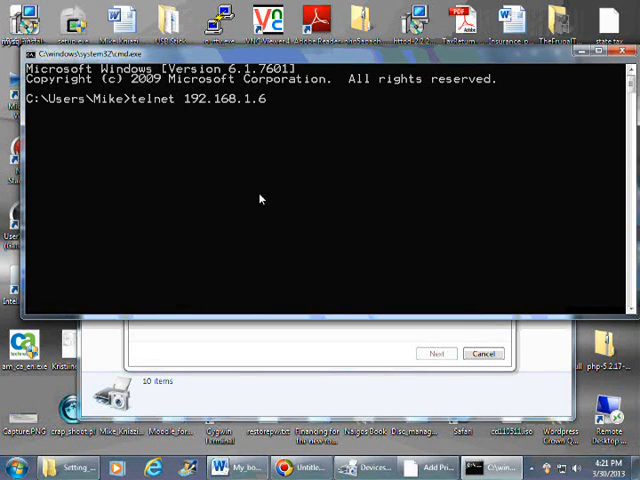
pyautogui.press('Return')
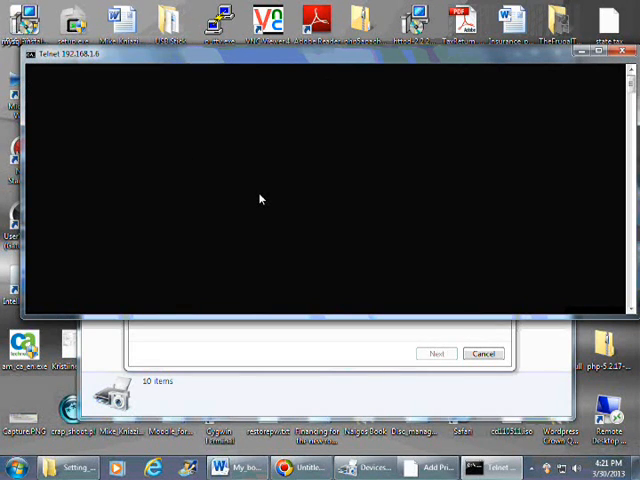
pyautogui.moveTo(210, 161)
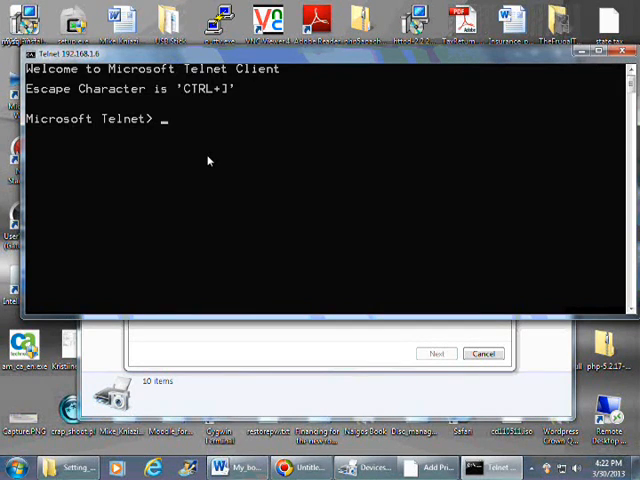
pyautogui.moveTo(295, 152)
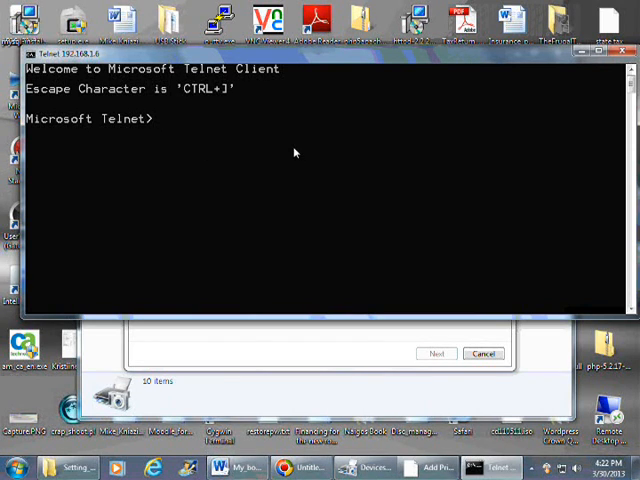
pyautogui.write('quit')
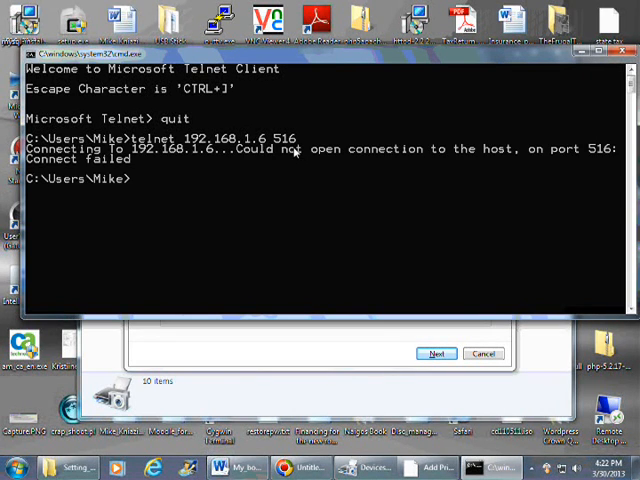
pyautogui.moveTo(268, 172)
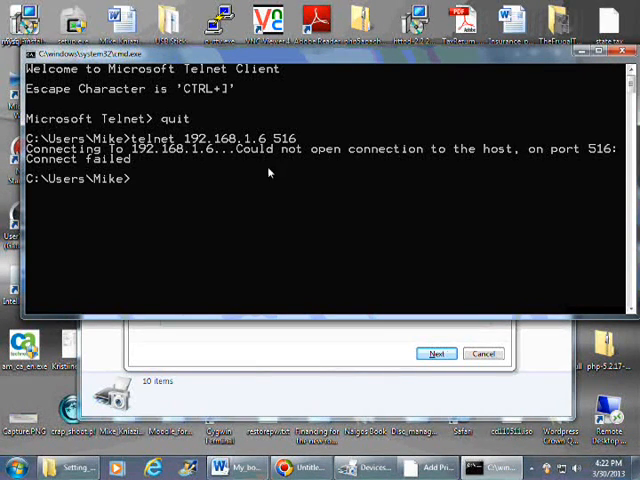
pyautogui.moveTo(400, 175)
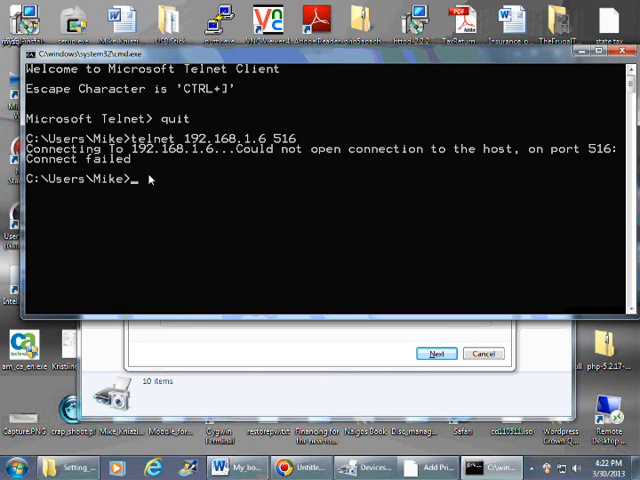
pyautogui.moveTo(328, 178)
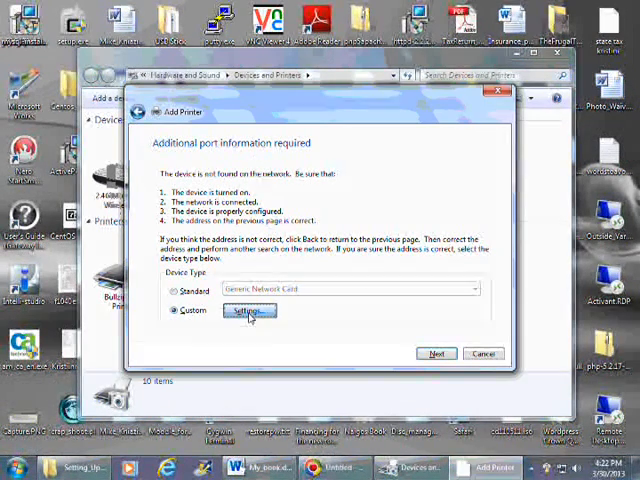
# Set the port protocol to LPR with queue HP_PSC_1410 and LPR byte counting enabled.
pyautogui.click(248, 311)
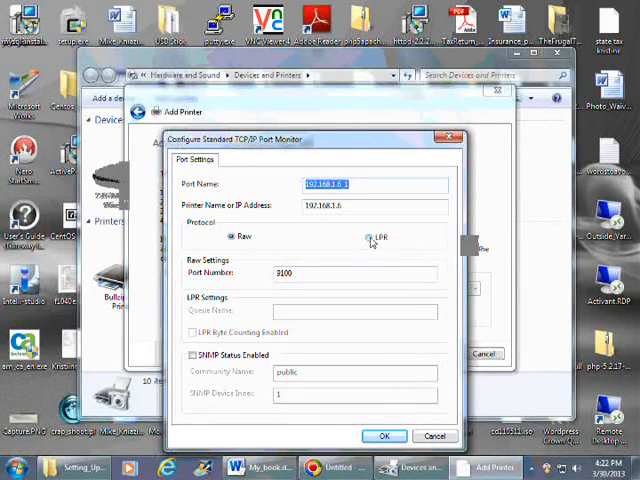
pyautogui.click(371, 237)
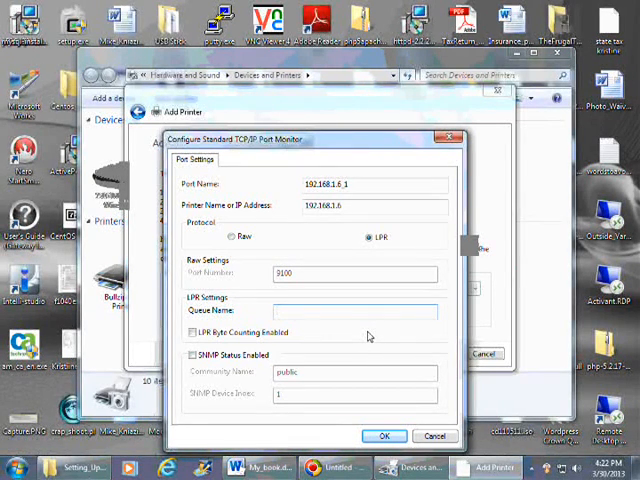
pyautogui.write('H')
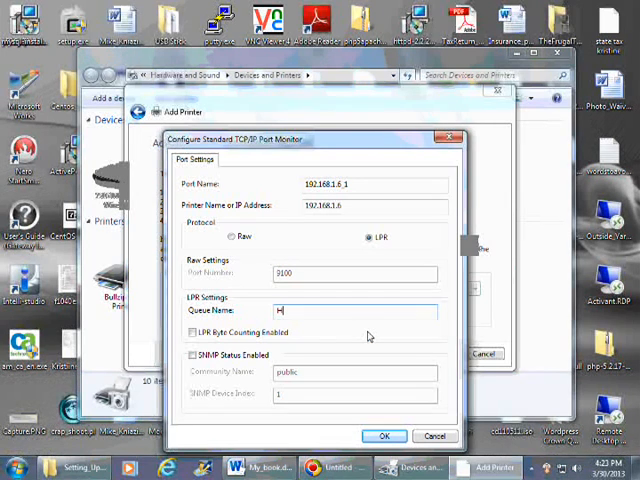
pyautogui.write('P_p')
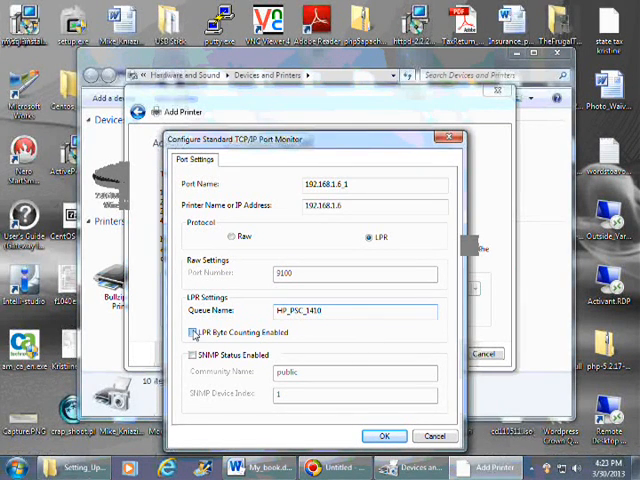
pyautogui.click(195, 332)
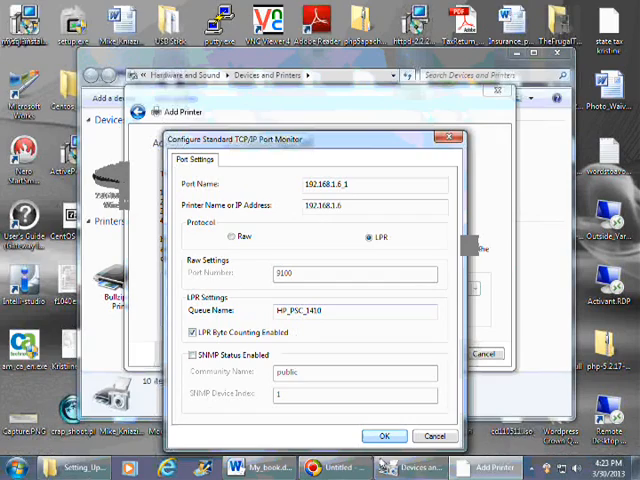
pyautogui.click(386, 437)
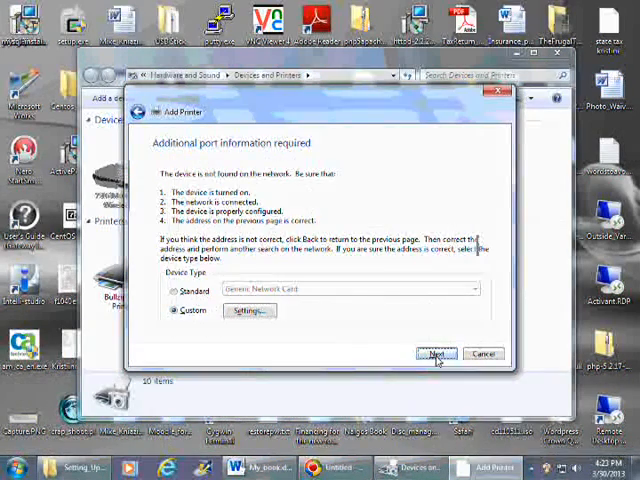
# Pick HP PSC 1400 series as the driver and keep the currently installed driver.
pyautogui.click(434, 353)
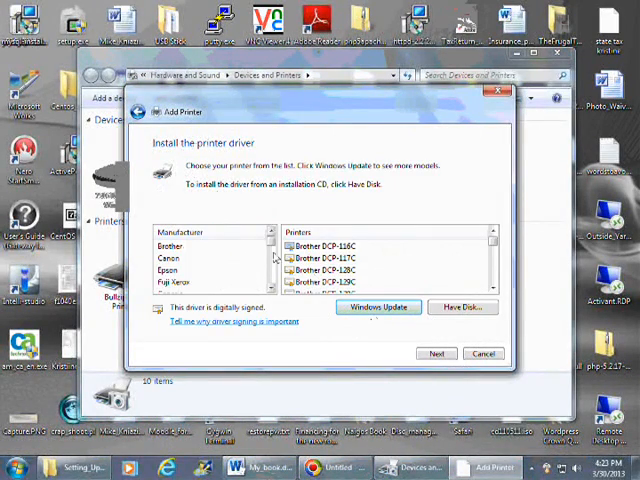
pyautogui.scroll(-3)
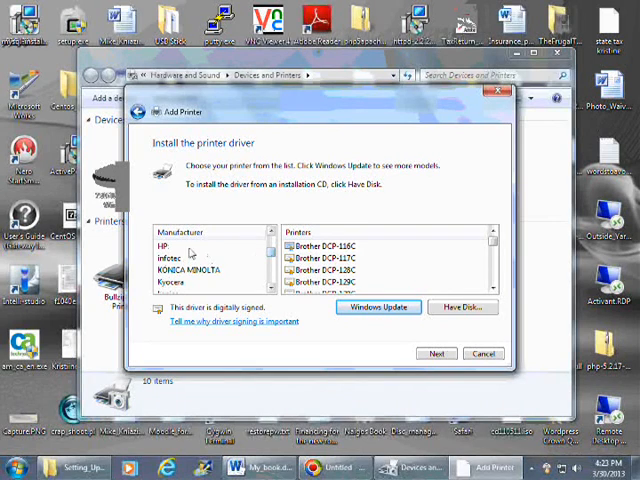
pyautogui.click(163, 246)
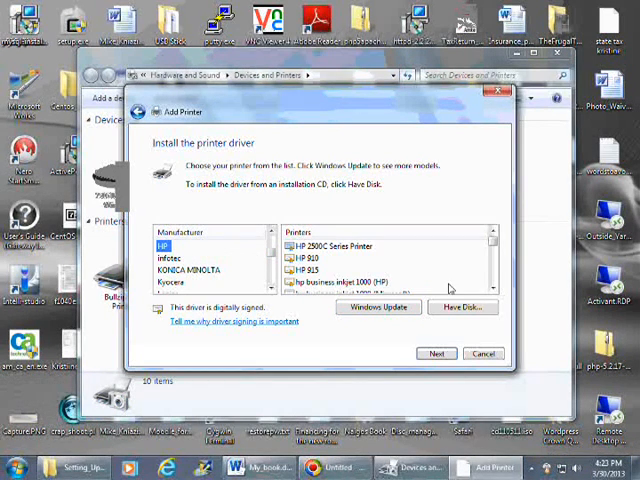
pyautogui.scroll(-3)
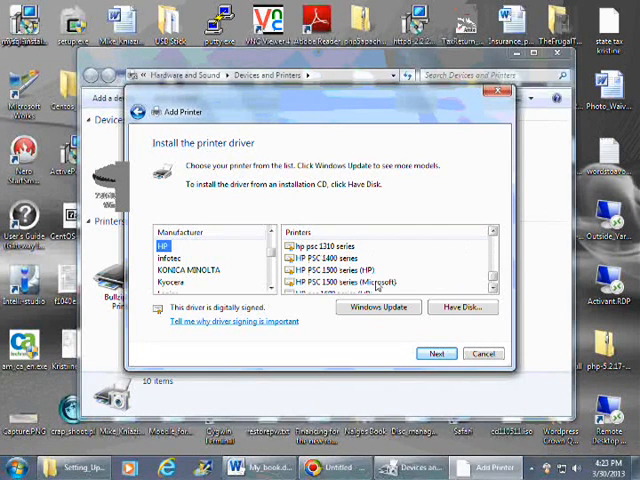
pyautogui.click(436, 353)
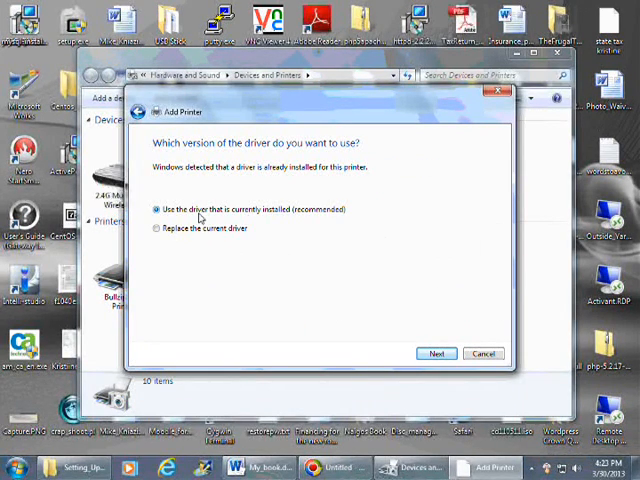
pyautogui.moveTo(297, 211)
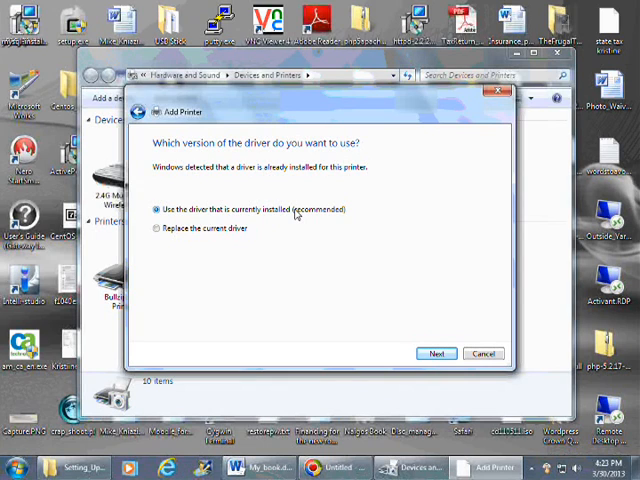
pyautogui.moveTo(358, 241)
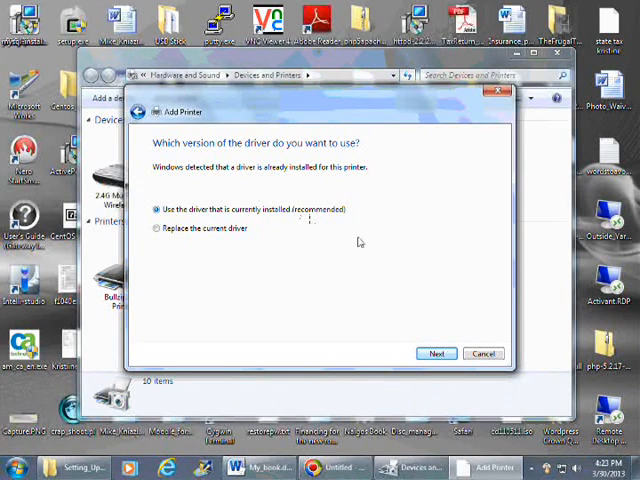
pyautogui.click(437, 353)
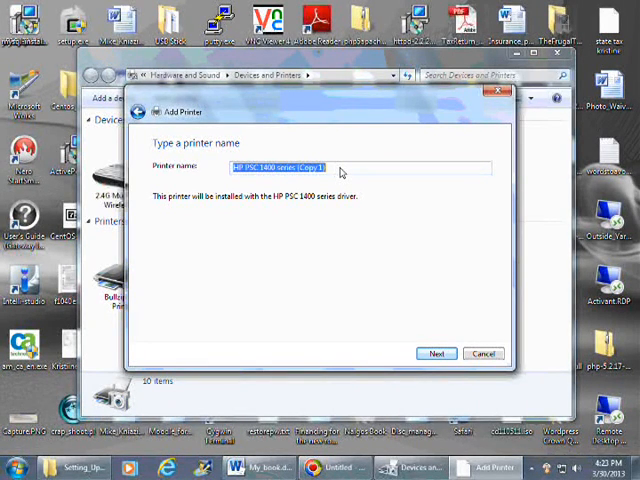
# Name the printer Mikes_LPD_Printer and keep 'Do not share this printer' selected.
pyautogui.write('M')
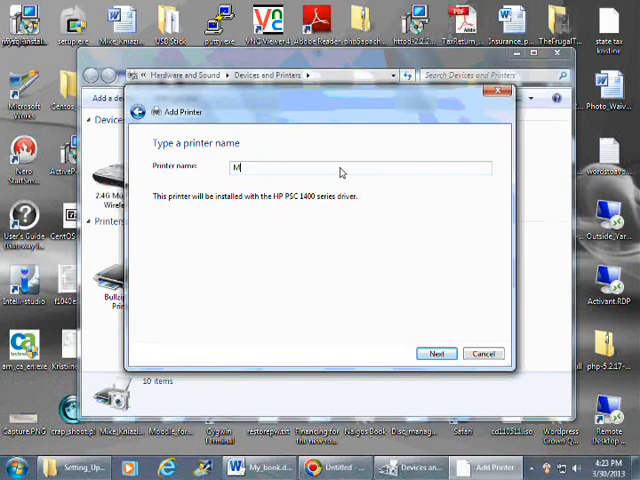
pyautogui.press('Backspace')
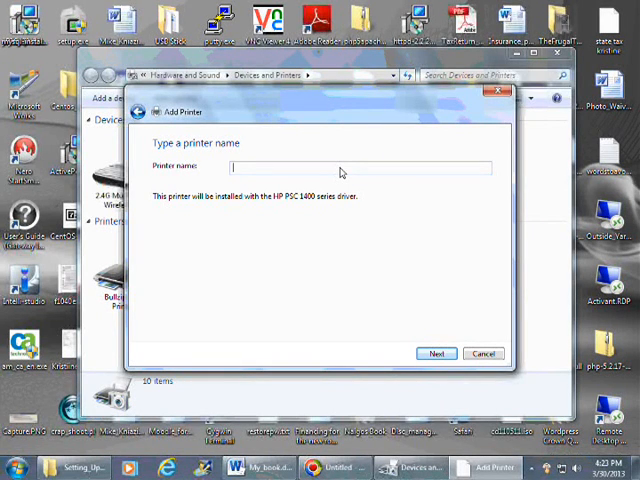
pyautogui.write('Mikes_LPD_Printer')
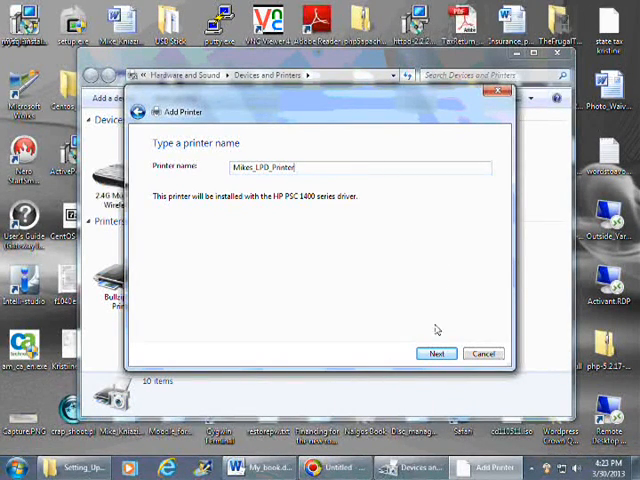
pyautogui.click(436, 353)
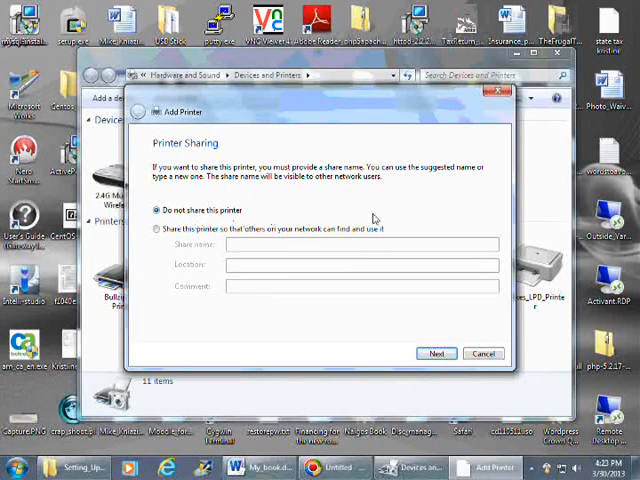
pyautogui.click(436, 353)
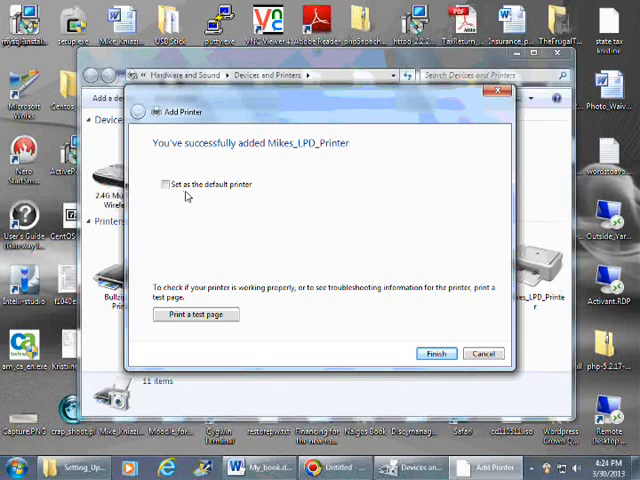
pyautogui.moveTo(207, 330)
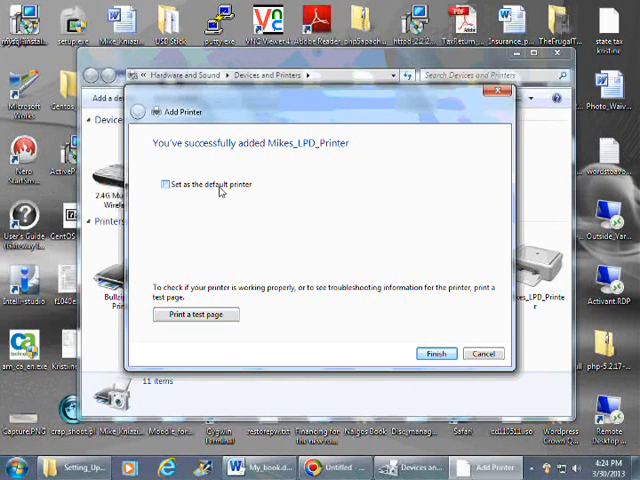
# Print a test page, finish the wizard, and select Mikes_LPD_Printer in Devices and Printers.
pyautogui.click(196, 314)
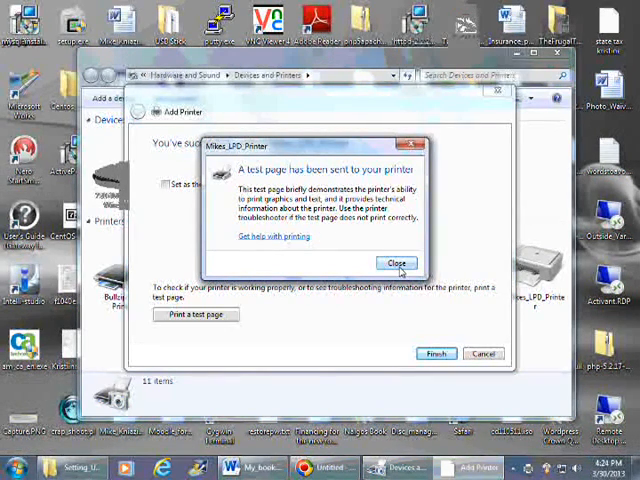
pyautogui.click(397, 262)
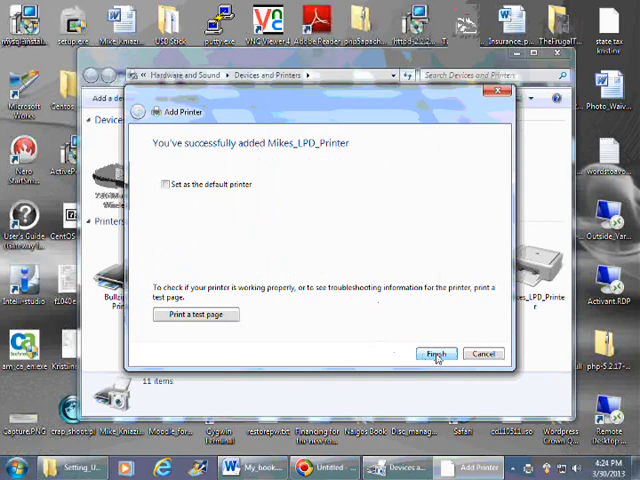
pyautogui.click(435, 353)
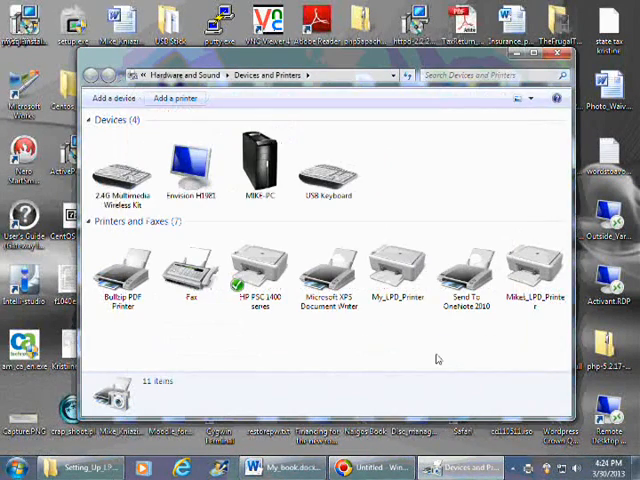
pyautogui.click(528, 270)
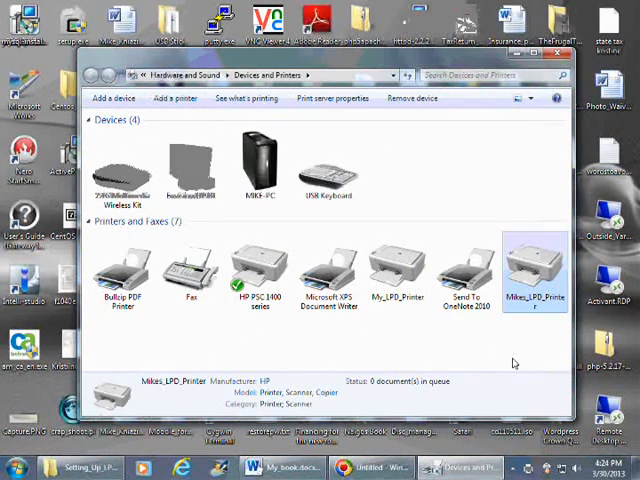